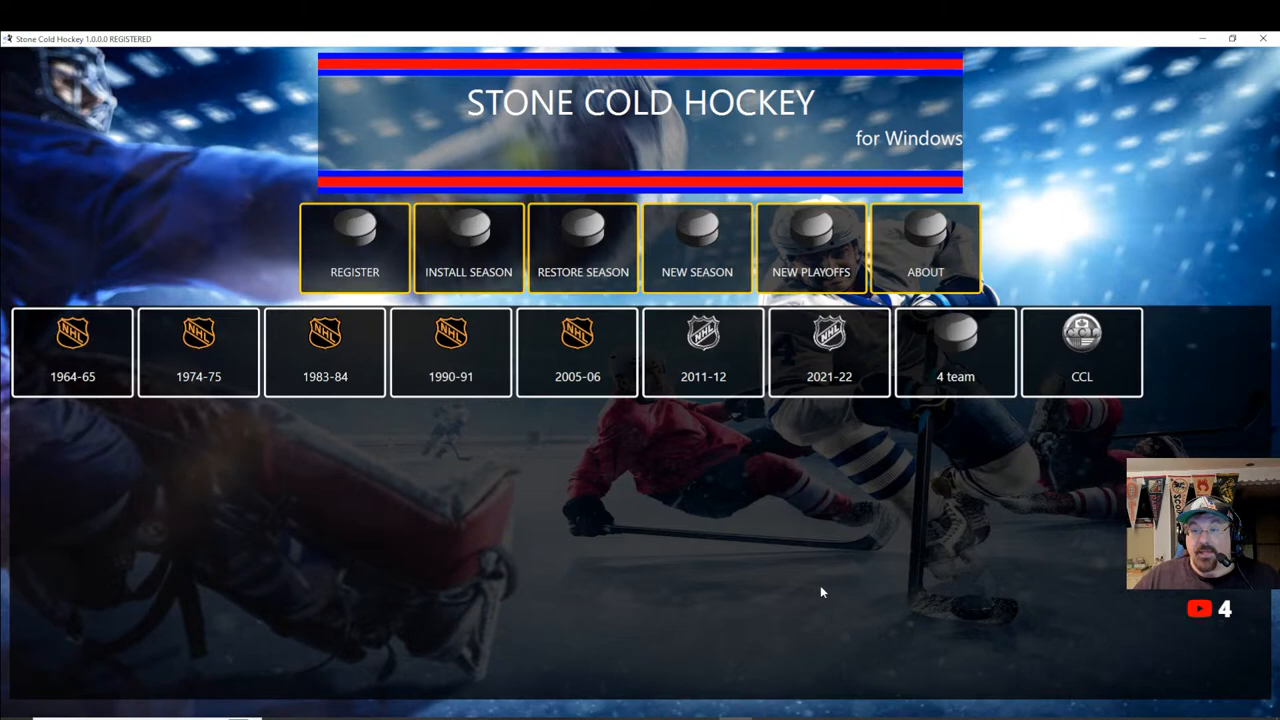
{"action": "mouse_move", "coordinate": [678, 448]}
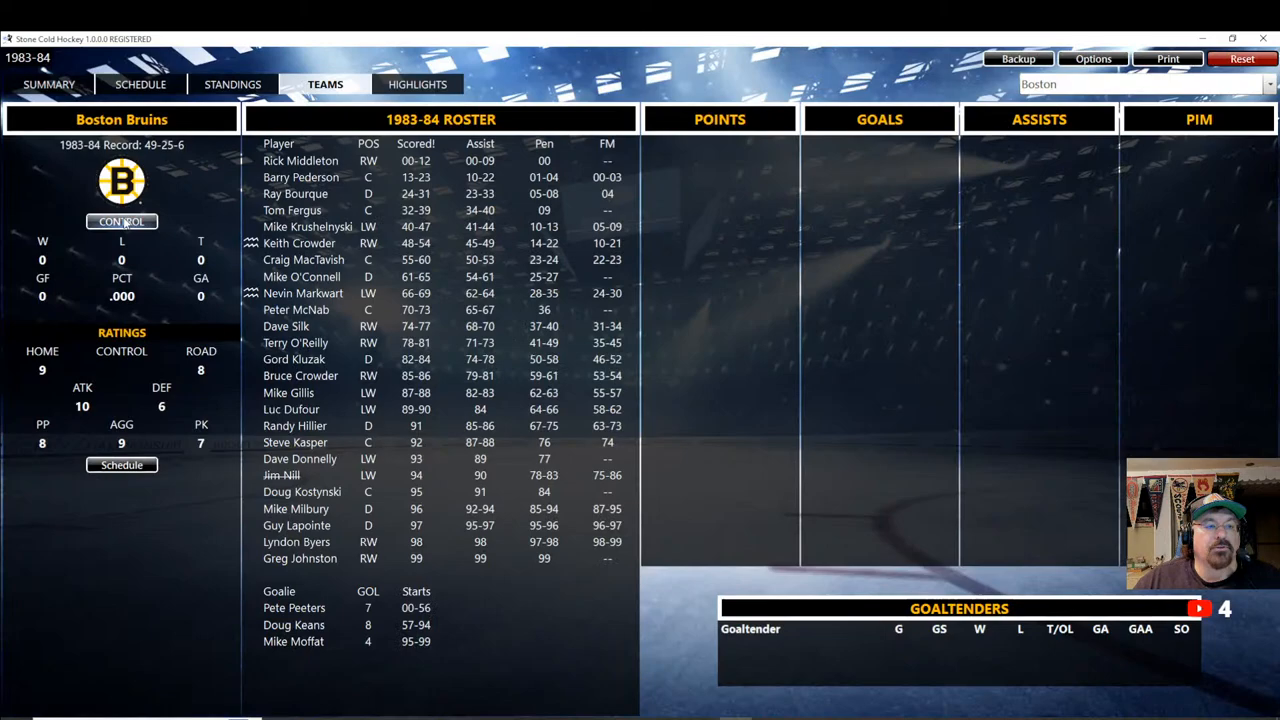
Select the 1983-84 season and bring up the Boston Bruins roster and ratings
{"action": "left_click", "coordinate": [138, 84]}
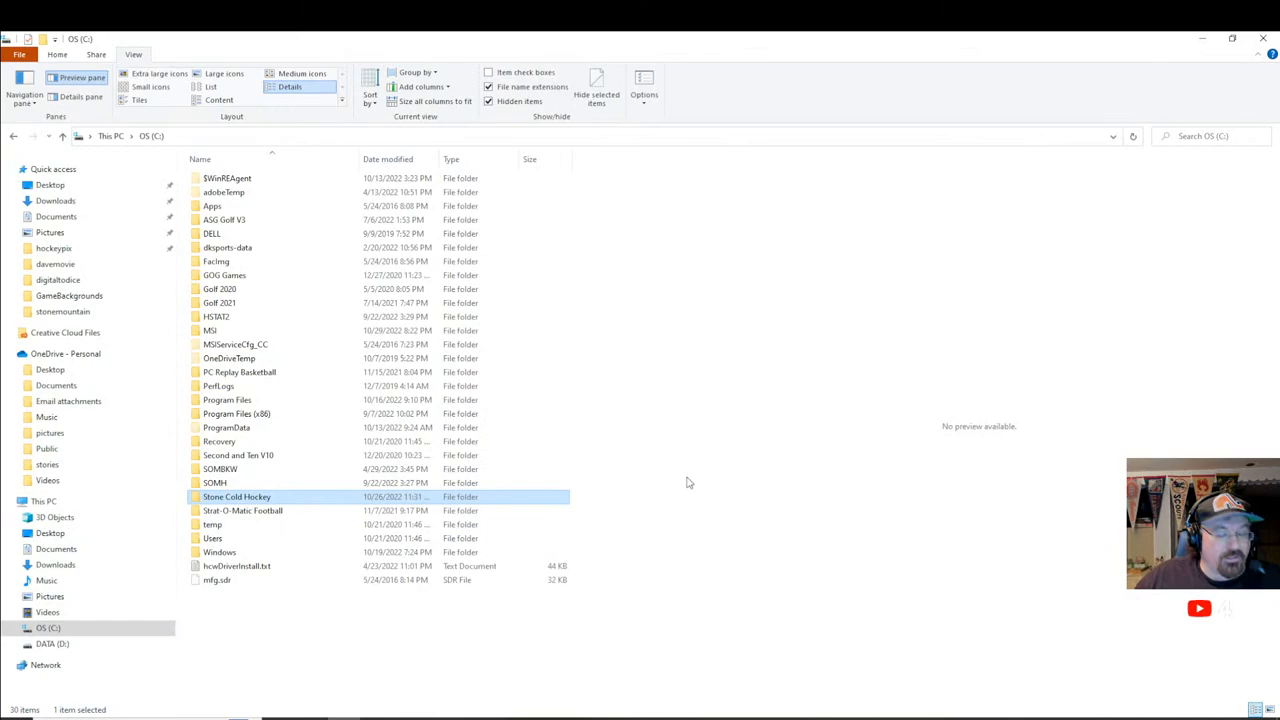
{"action": "mouse_move", "coordinate": [232, 496]}
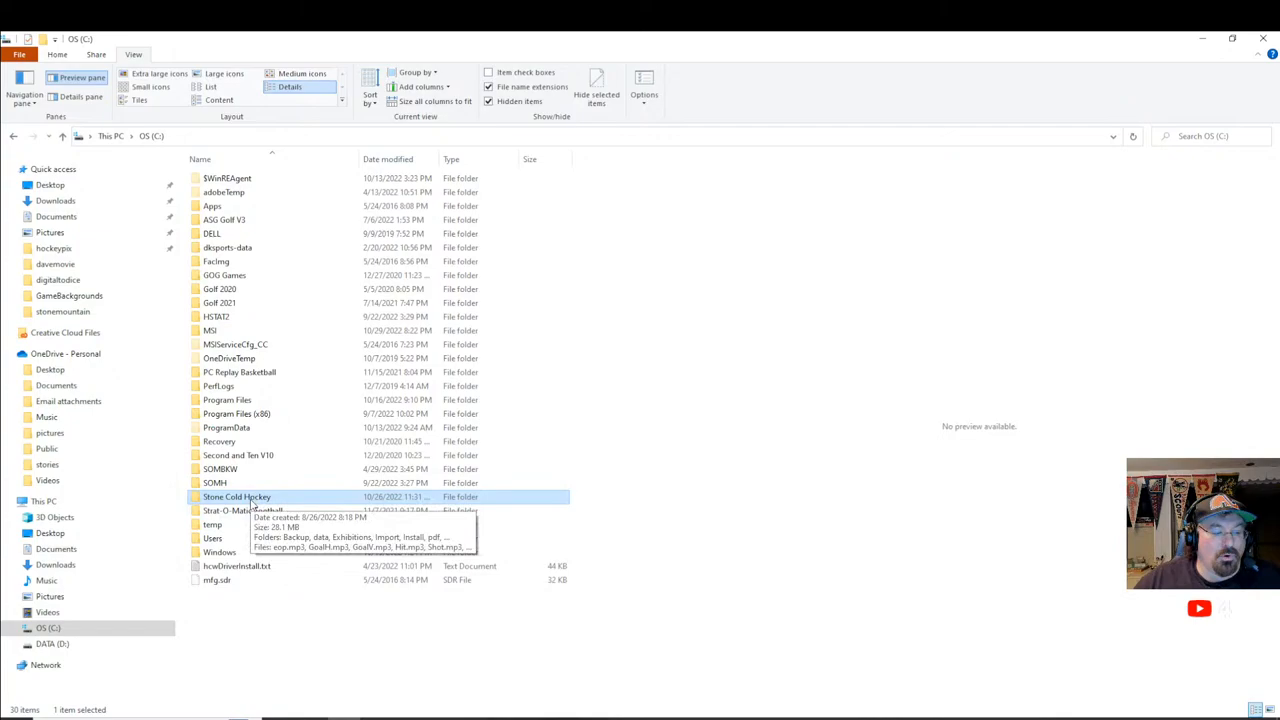
Enter the Stone Cold Hockey install folder on the C drive
{"action": "double_click", "coordinate": [236, 496]}
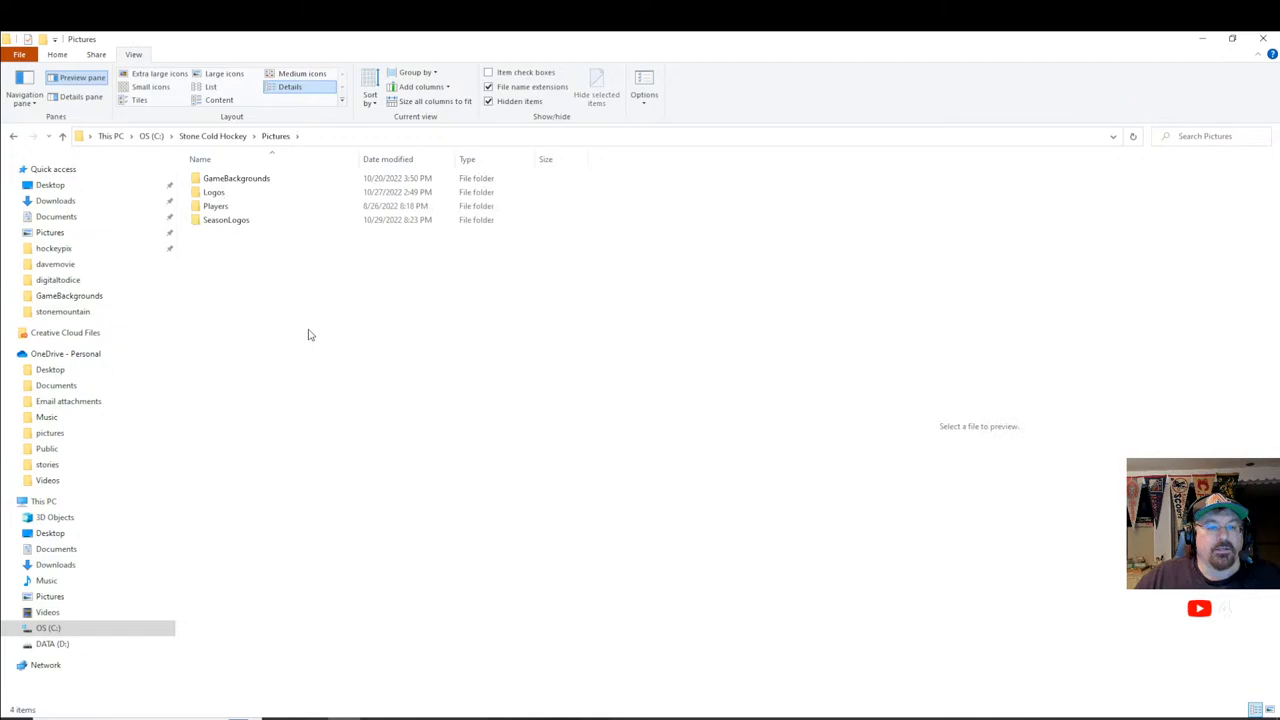
{"action": "mouse_move", "coordinate": [228, 220]}
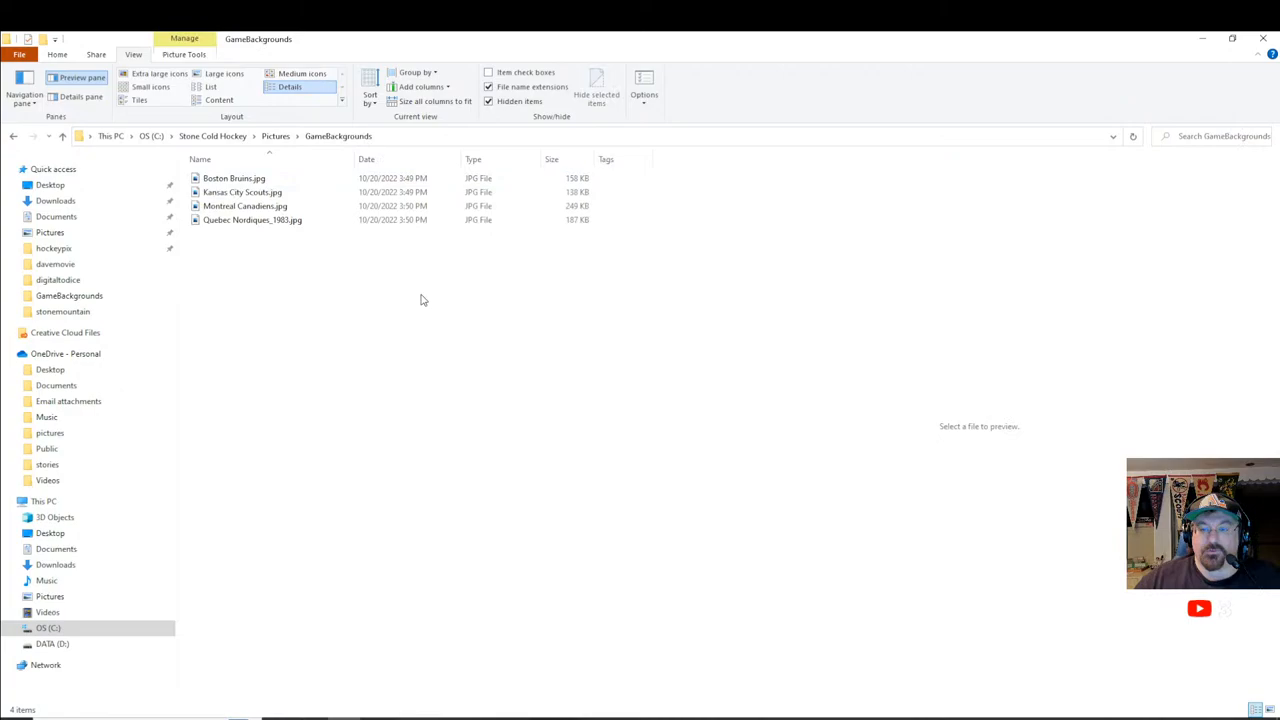
Preview Quebec Nordiques_1983.jpg in the GameBackgrounds folder
{"action": "left_click", "coordinate": [252, 218]}
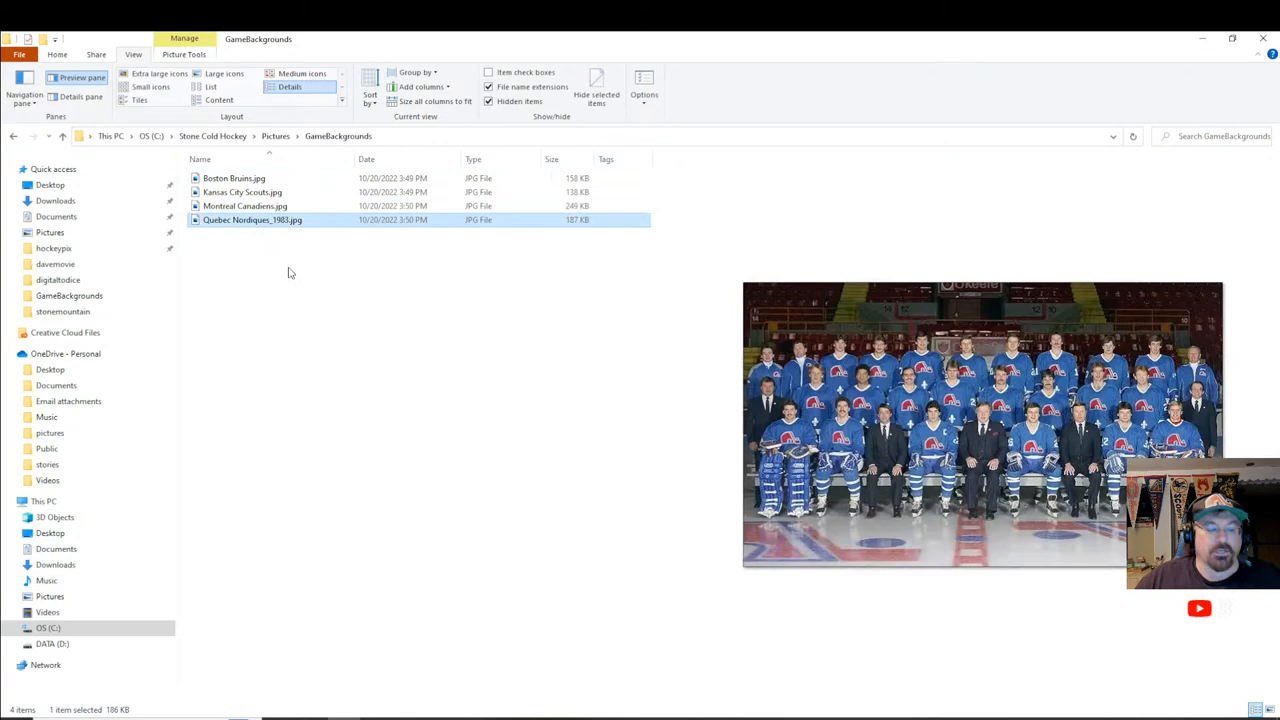
{"action": "mouse_move", "coordinate": [372, 380]}
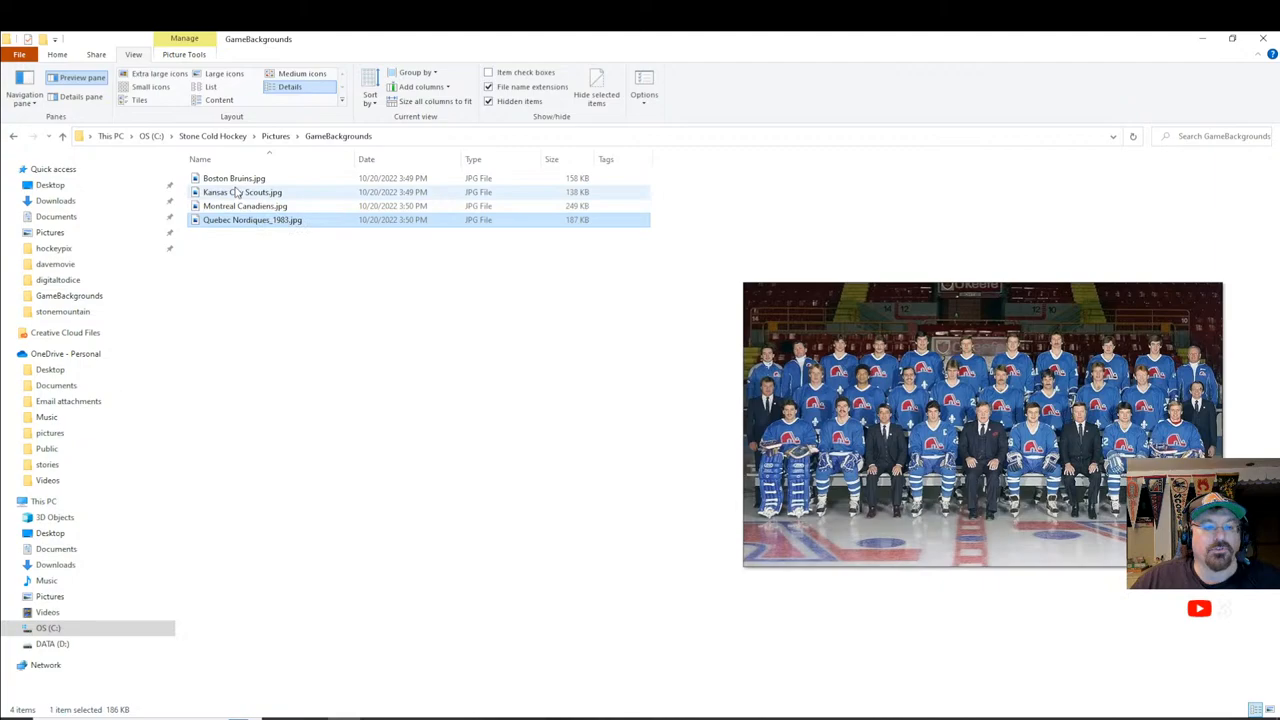
{"action": "mouse_move", "coordinate": [236, 206]}
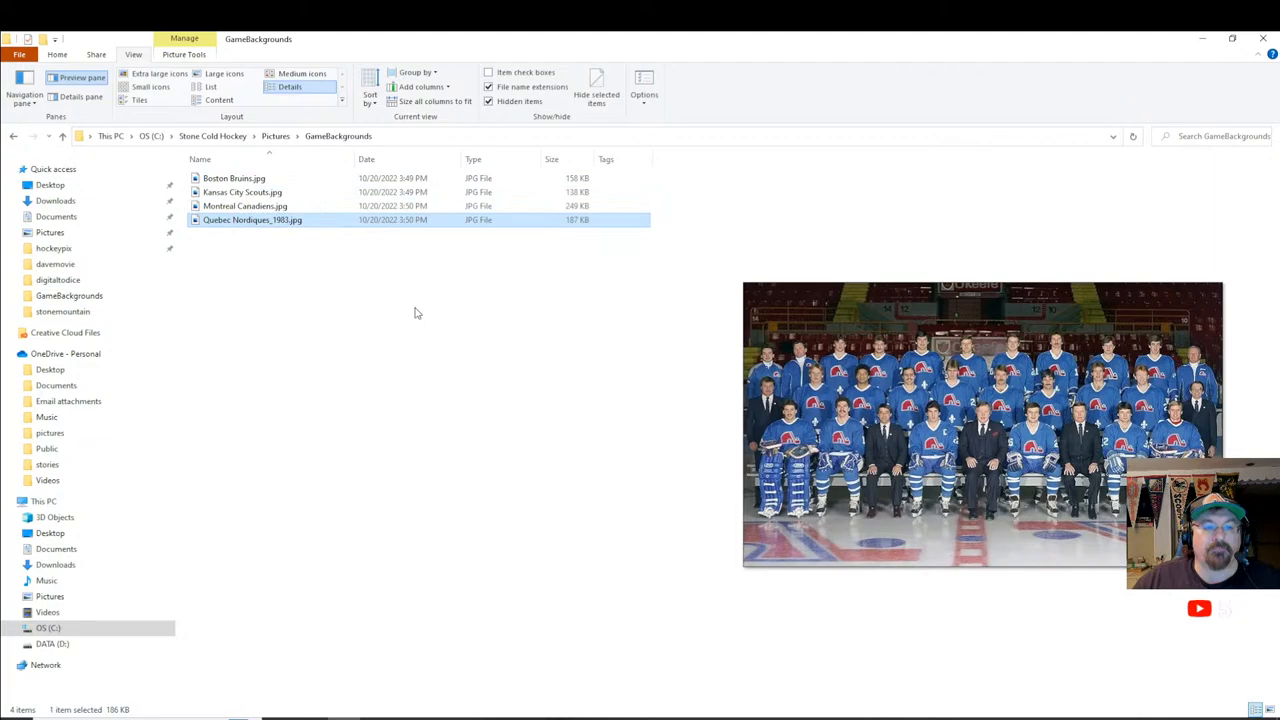
{"action": "mouse_move", "coordinate": [268, 232]}
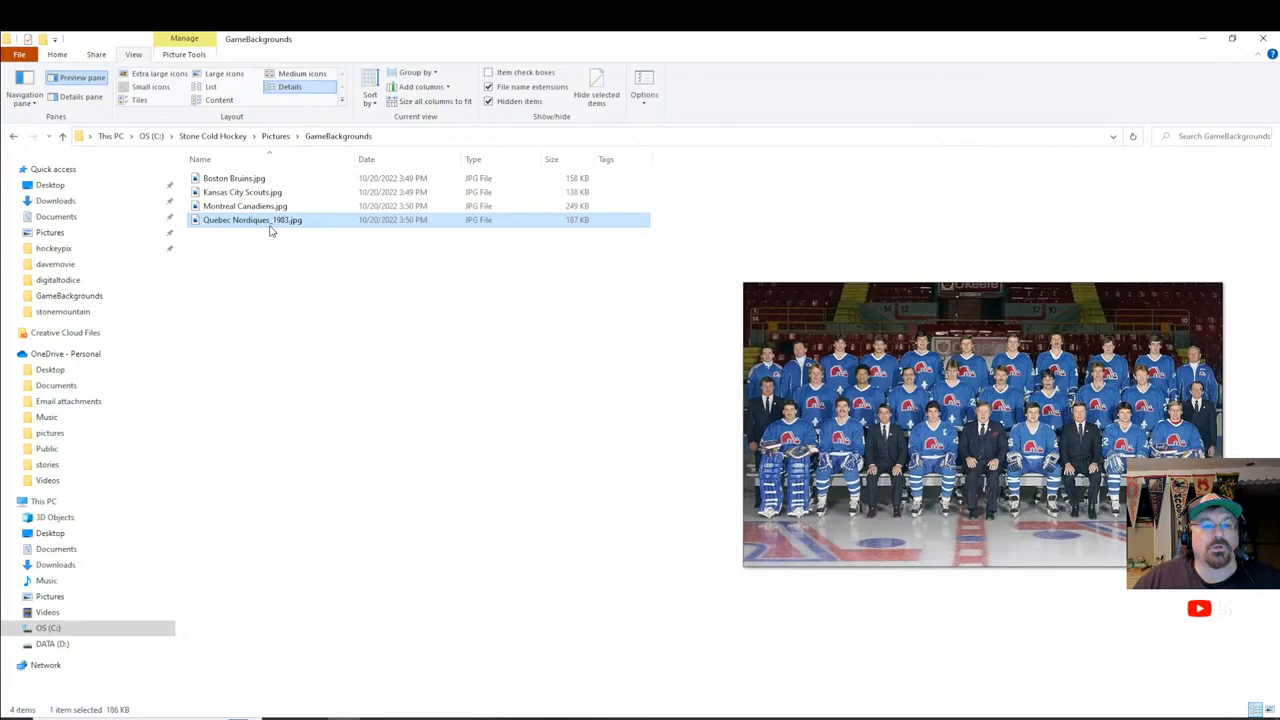
{"action": "mouse_move", "coordinate": [270, 230]}
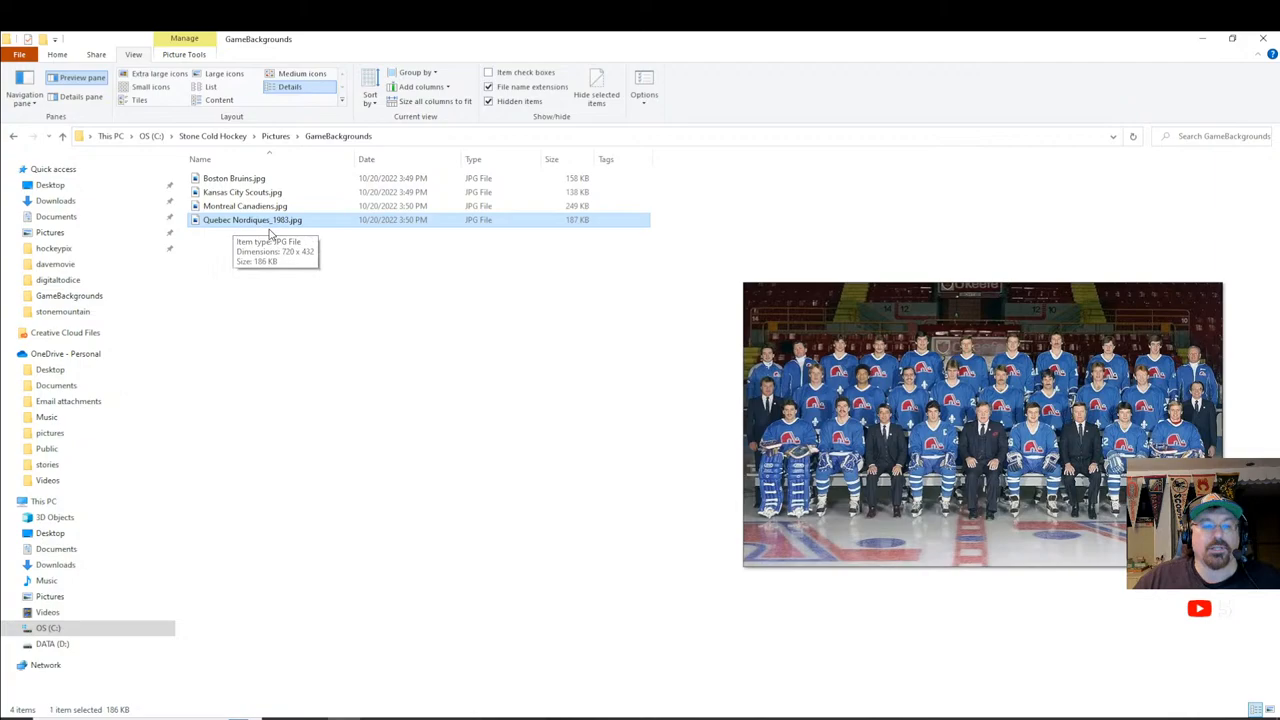
{"action": "mouse_move", "coordinate": [338, 292]}
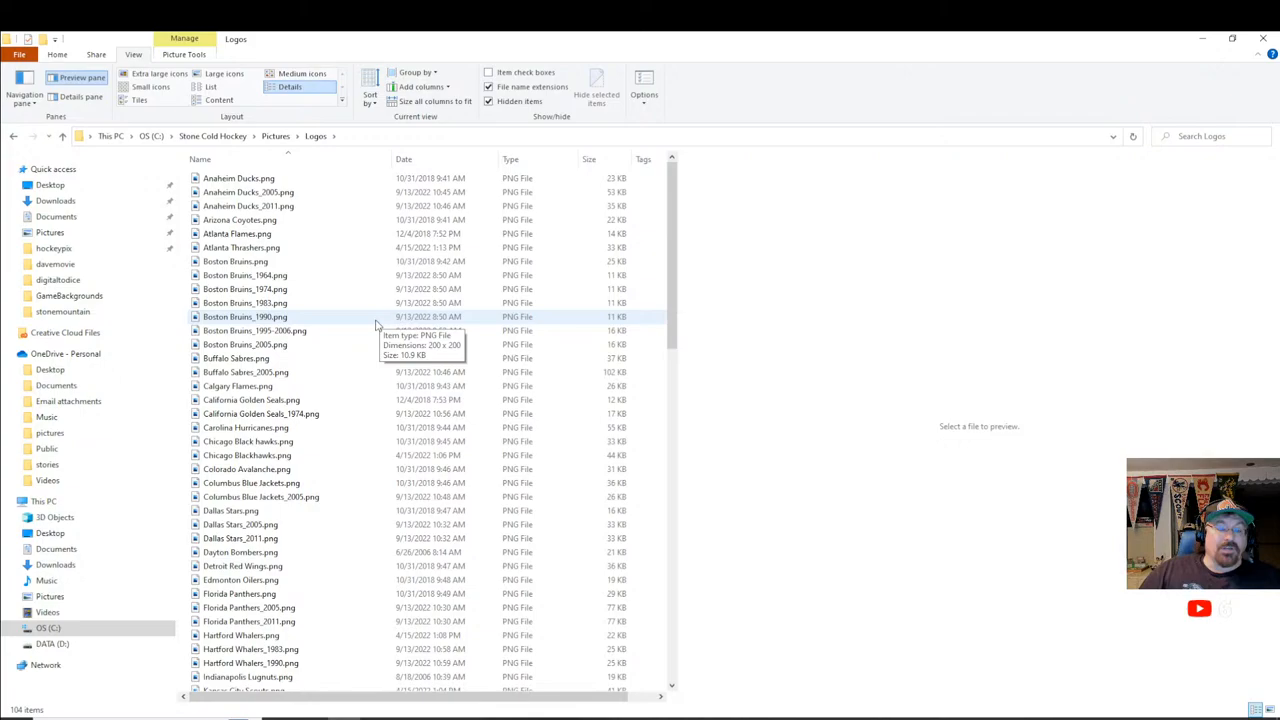
{"action": "mouse_move", "coordinate": [304, 330]}
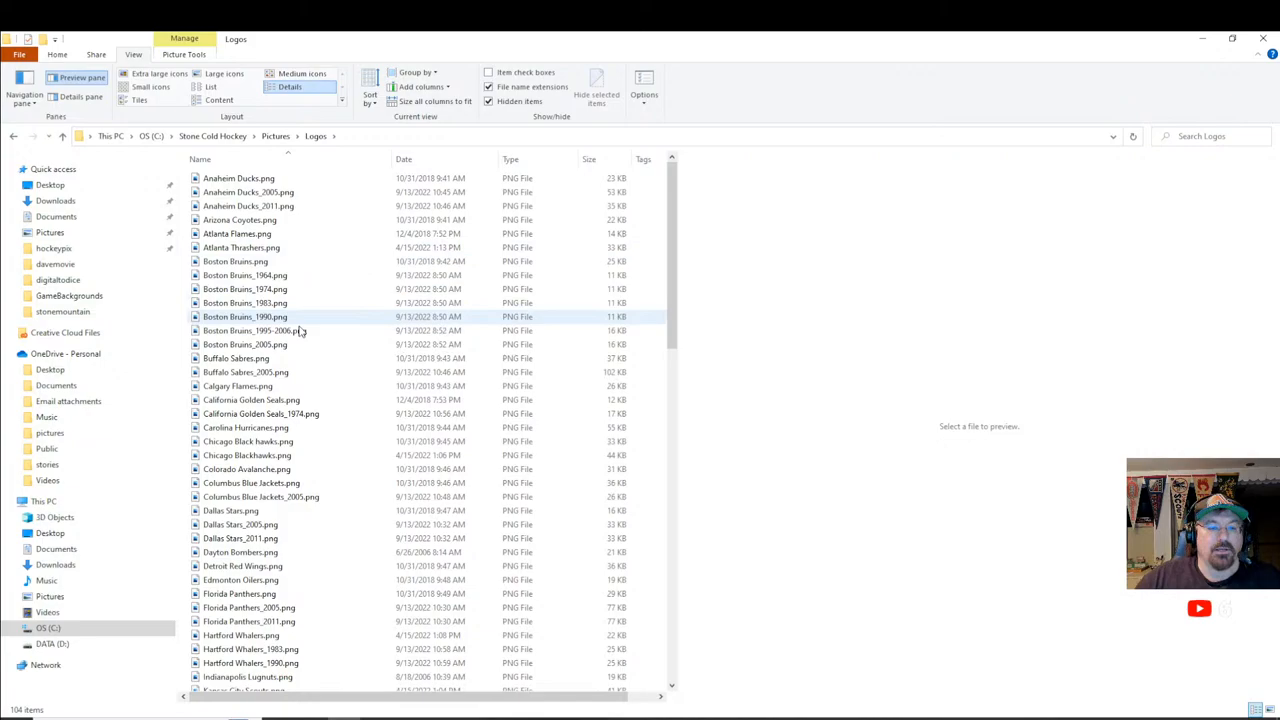
Preview the Golden Seals 1974, Blackhawks, Coyotes, Atlanta Flames and Anaheim Ducks original and 2005 logos
{"action": "left_click", "coordinate": [262, 412]}
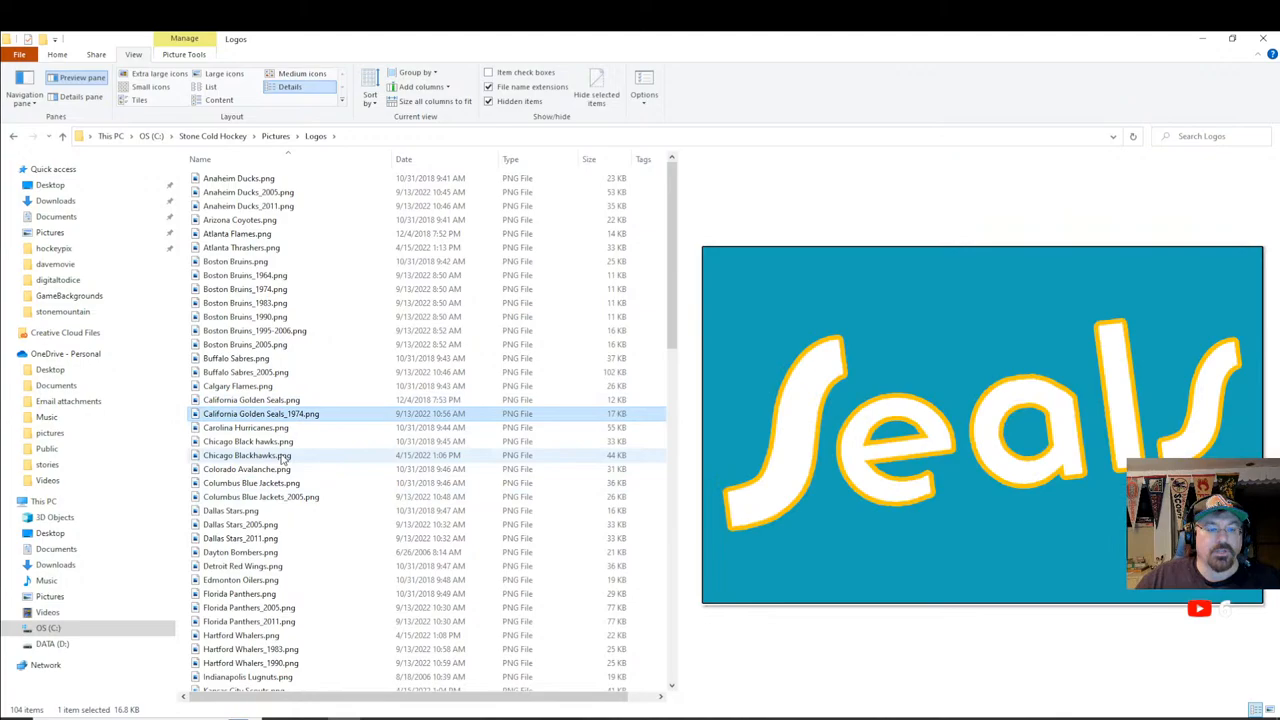
{"action": "left_click", "coordinate": [248, 456]}
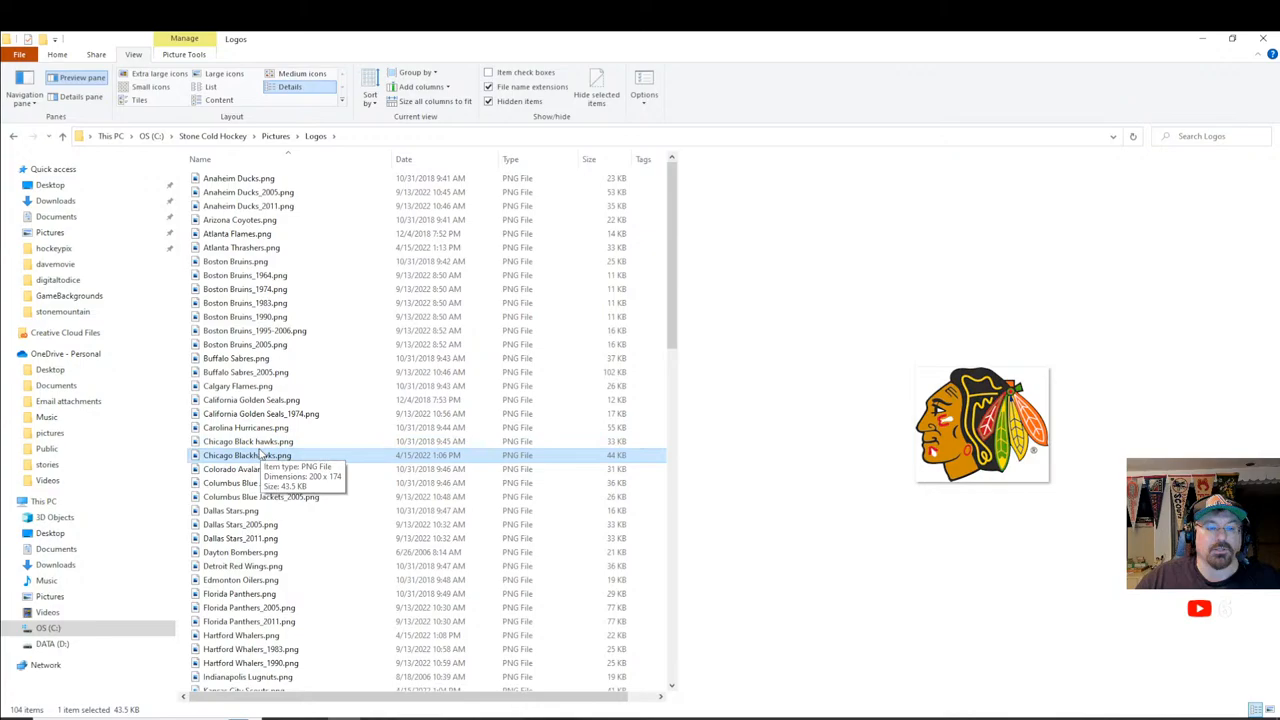
{"action": "left_click", "coordinate": [240, 218]}
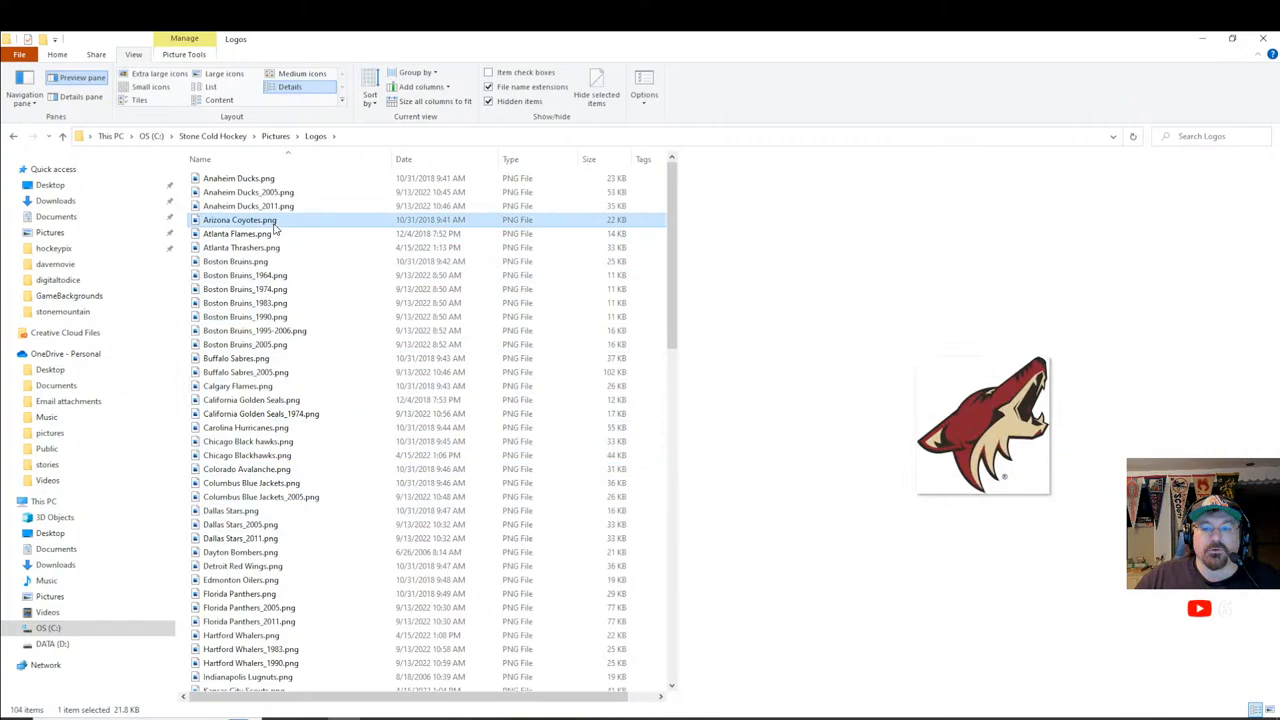
{"action": "mouse_move", "coordinate": [258, 182]}
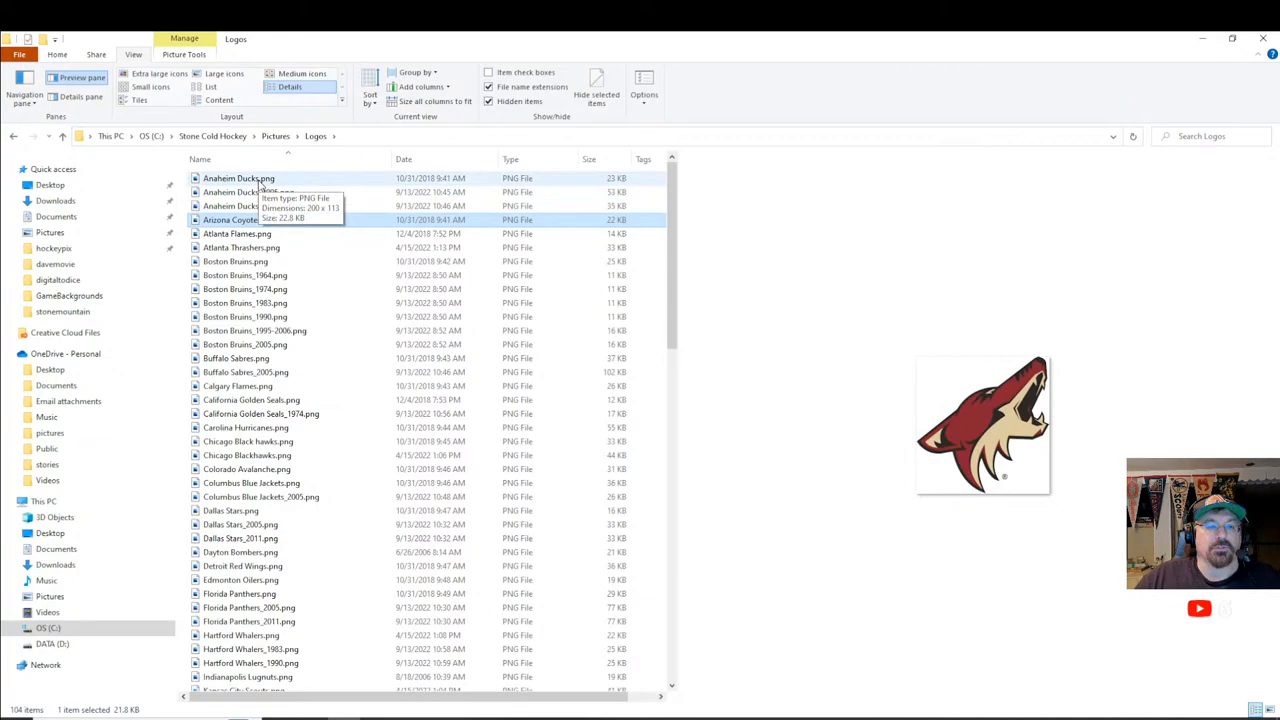
{"action": "left_click", "coordinate": [236, 232]}
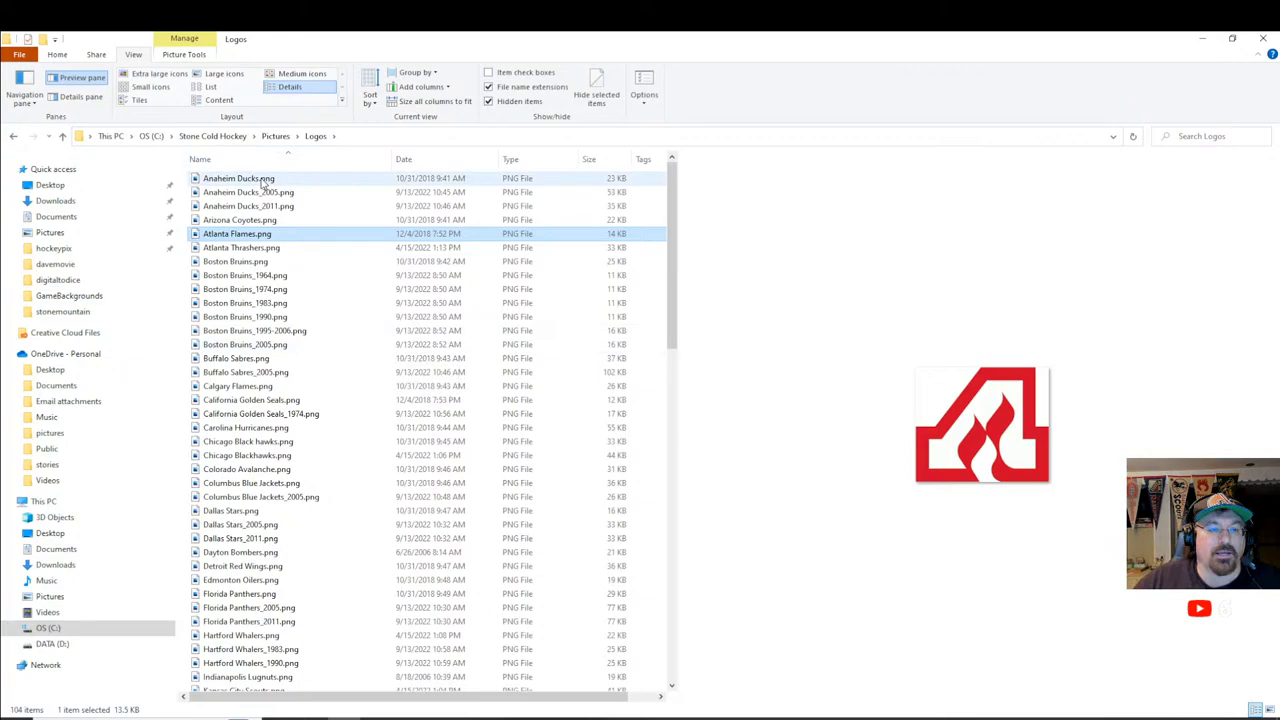
{"action": "left_click", "coordinate": [238, 178]}
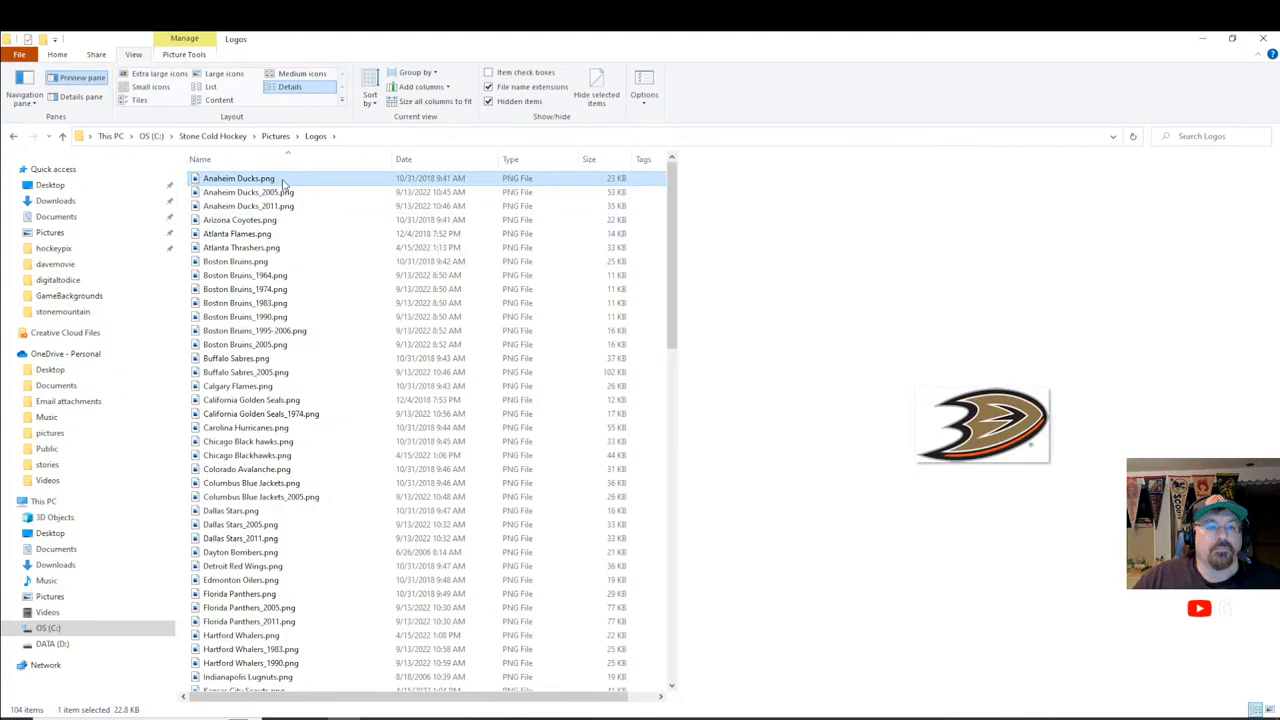
{"action": "left_click", "coordinate": [248, 192]}
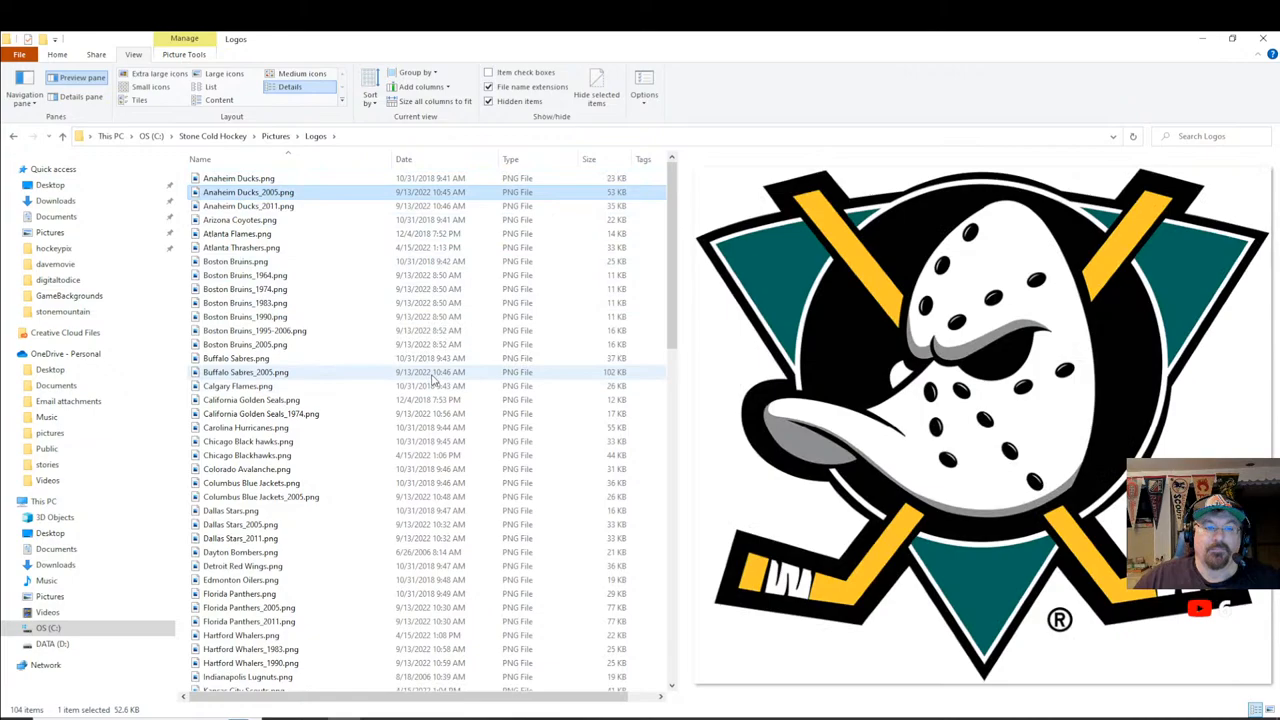
{"action": "left_click", "coordinate": [248, 206]}
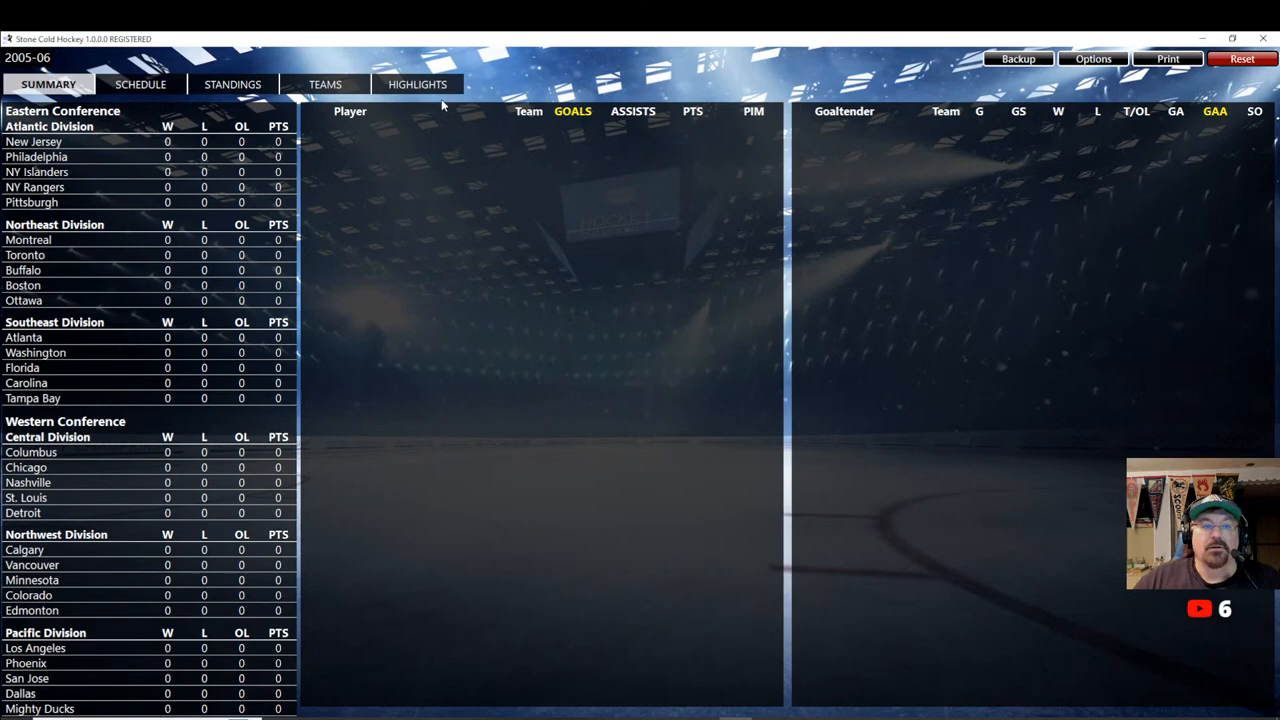
Switch to Stone Cold Hockey's 2005-06 SUMMARY tab with the division standings
{"action": "left_click", "coordinate": [324, 84]}
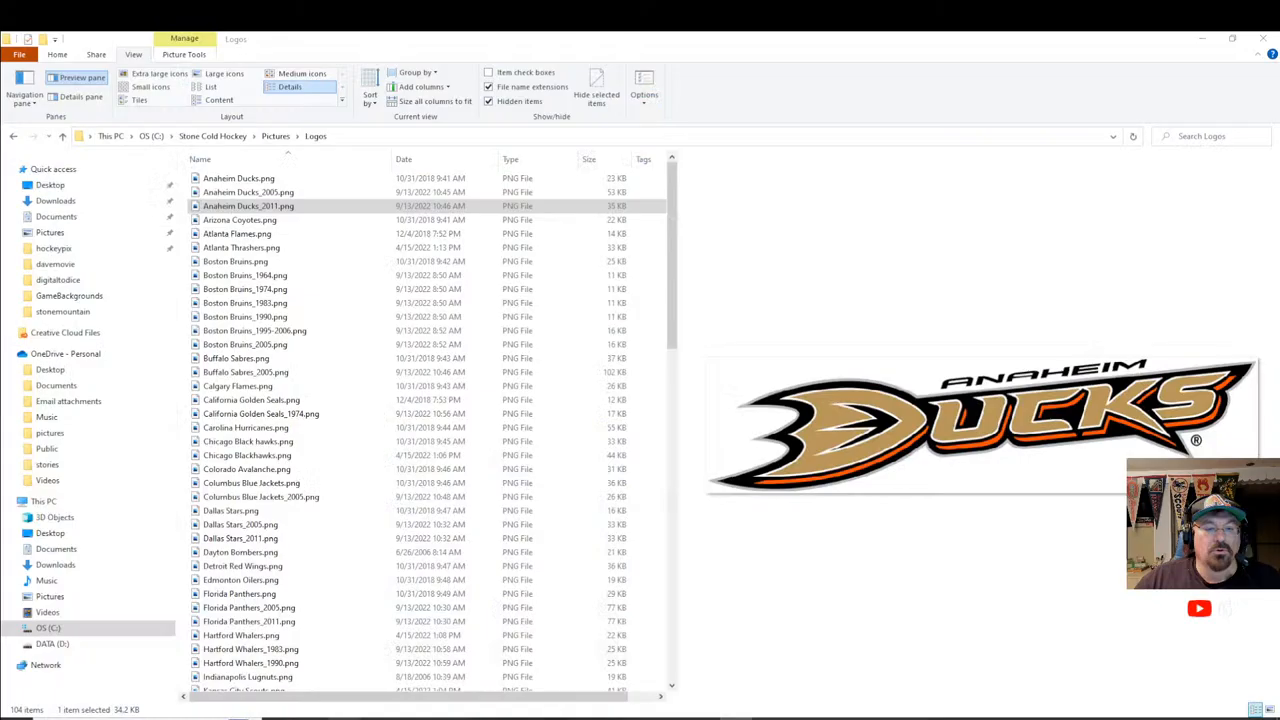
Preview the Anaheim Ducks original and 2005, Buffalo Sabres 2005 and other logos, then return to the install folder
{"action": "left_click", "coordinate": [238, 178]}
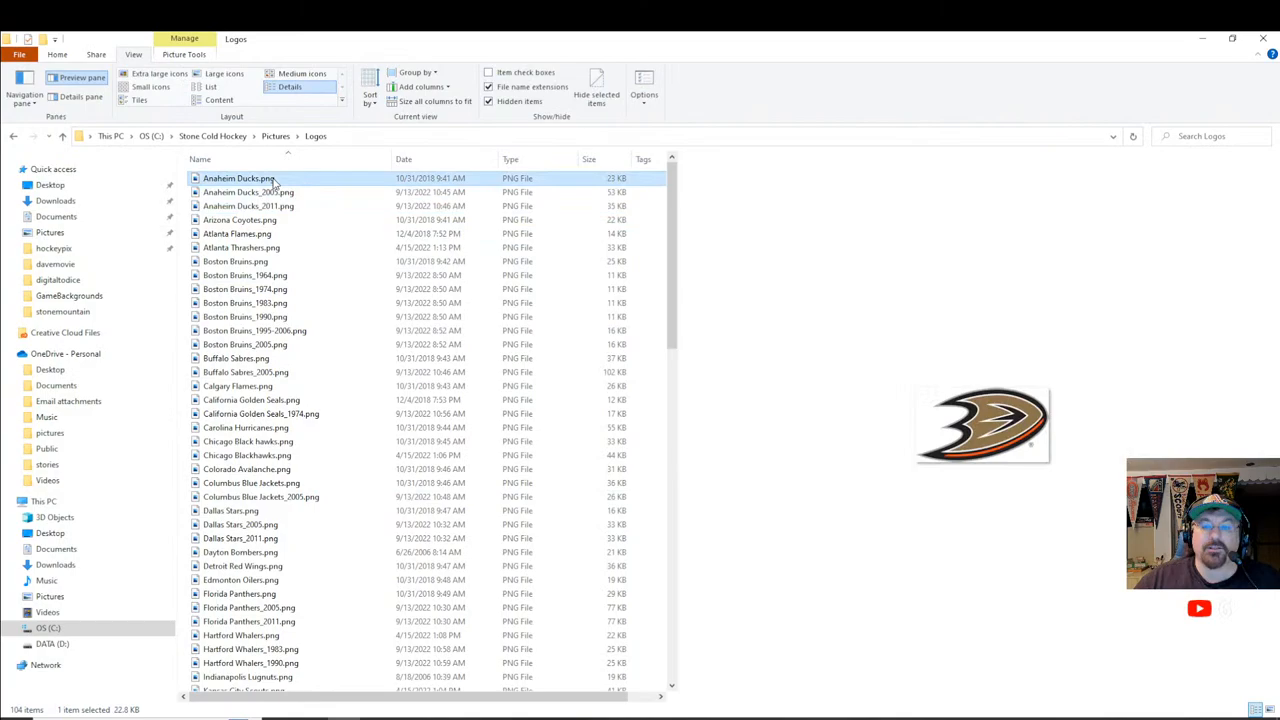
{"action": "left_click", "coordinate": [248, 192]}
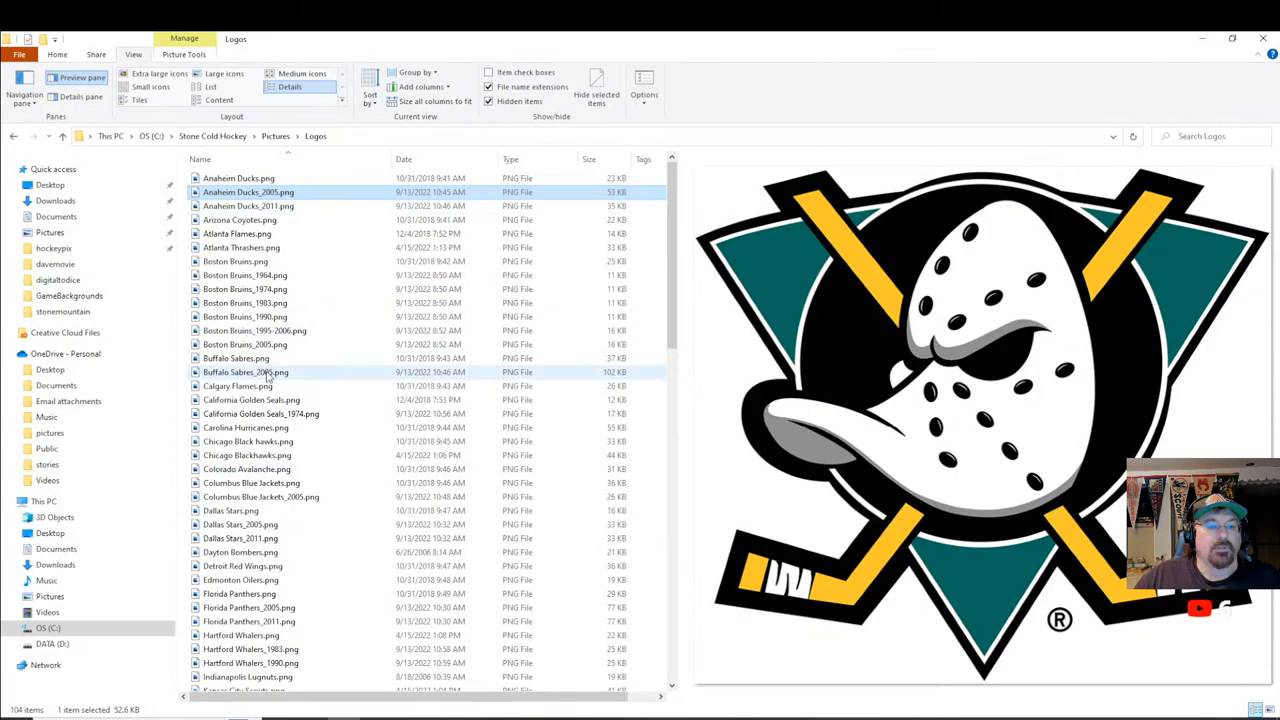
{"action": "left_click", "coordinate": [244, 372]}
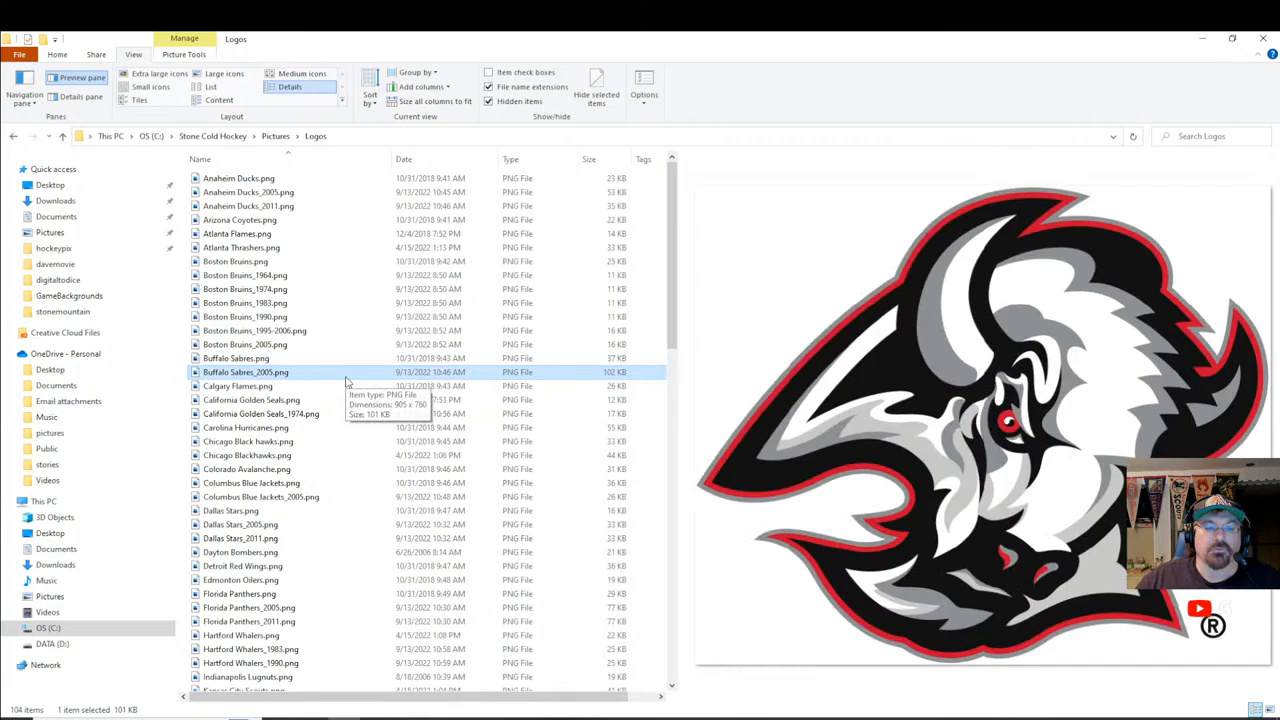
{"action": "left_click", "coordinate": [244, 344]}
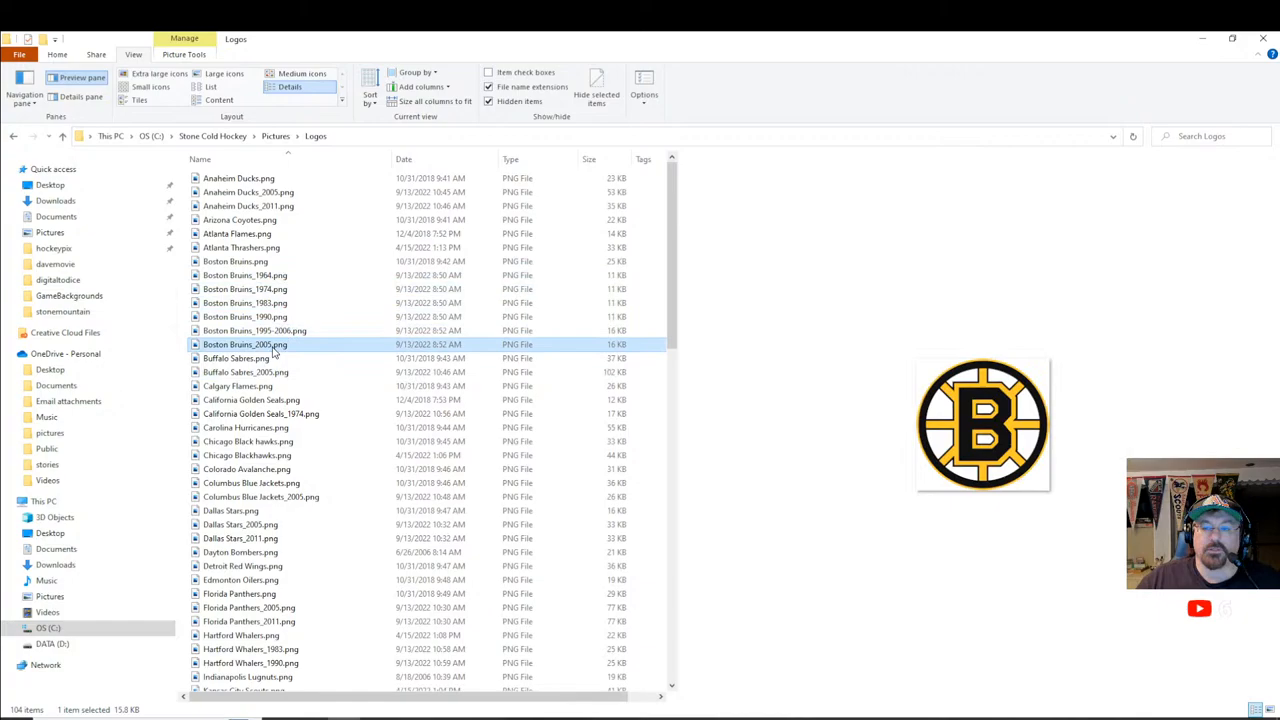
{"action": "left_click", "coordinate": [248, 622]}
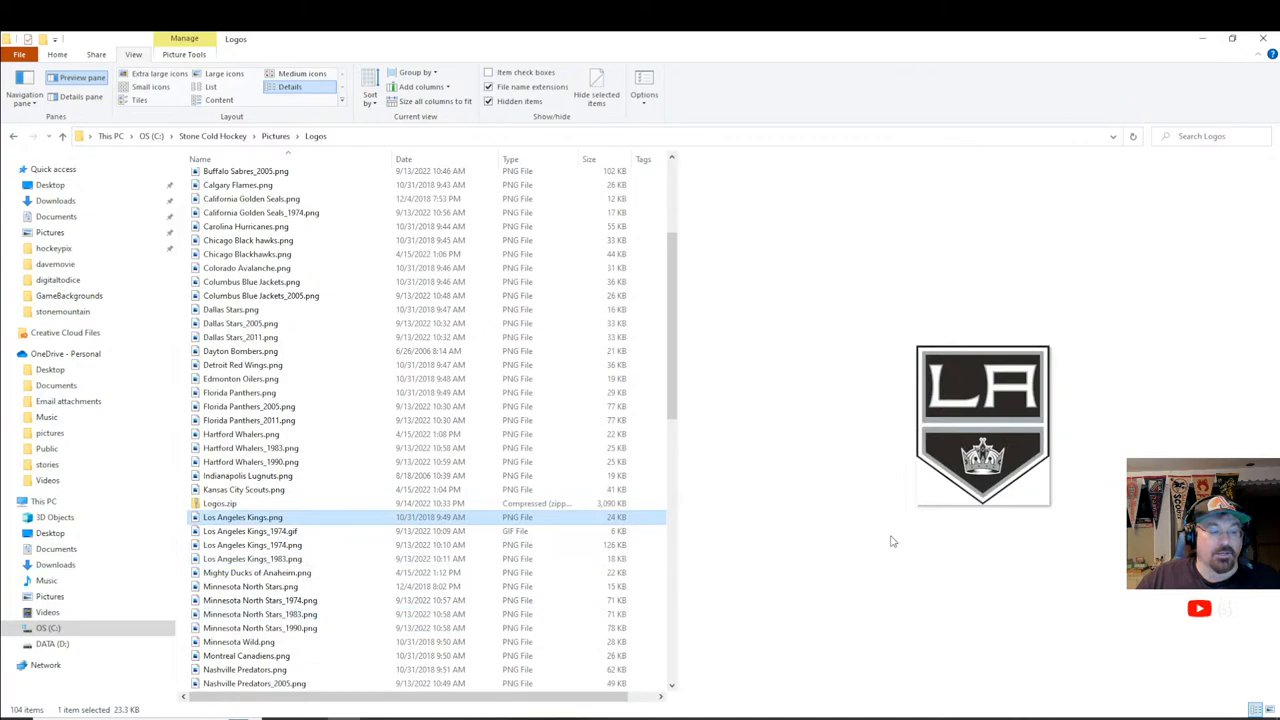
{"action": "left_click", "coordinate": [212, 136]}
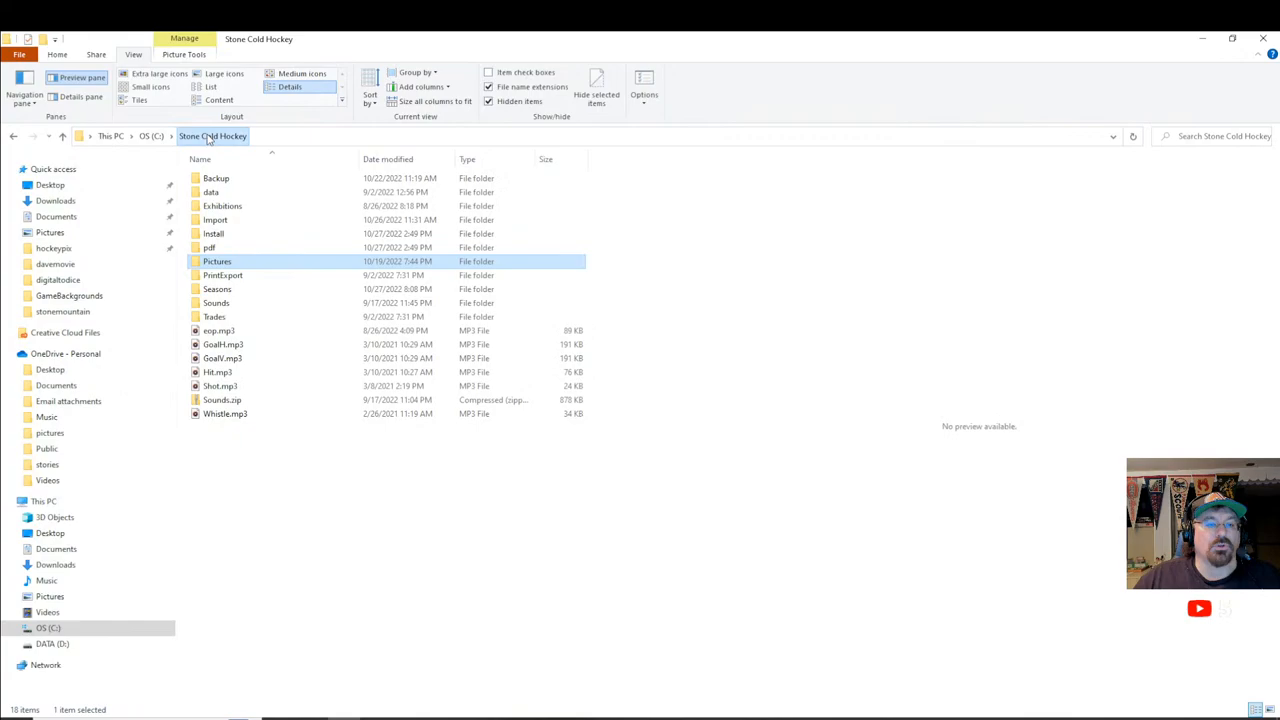
Browse into Pictures > SeasonLogos to show the season logo PNGs from 1964-65 to 2021-22
{"action": "double_click", "coordinate": [216, 260]}
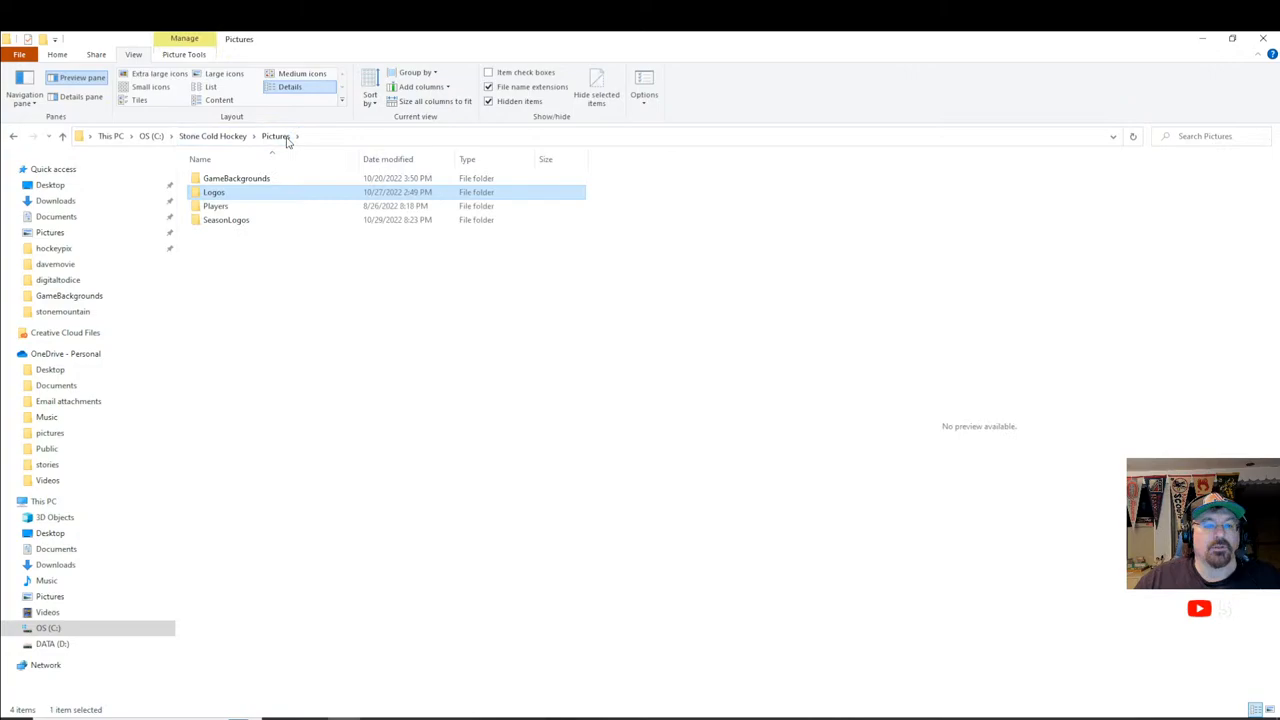
{"action": "mouse_move", "coordinate": [280, 240]}
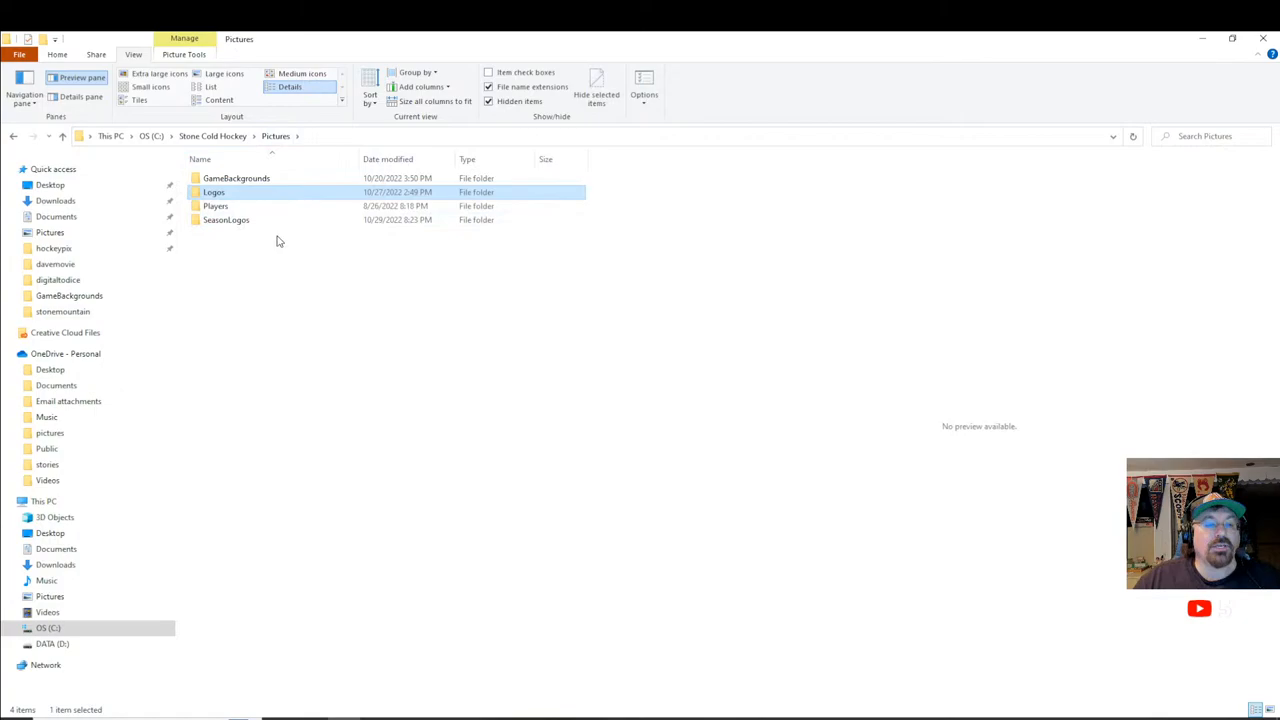
{"action": "double_click", "coordinate": [224, 218]}
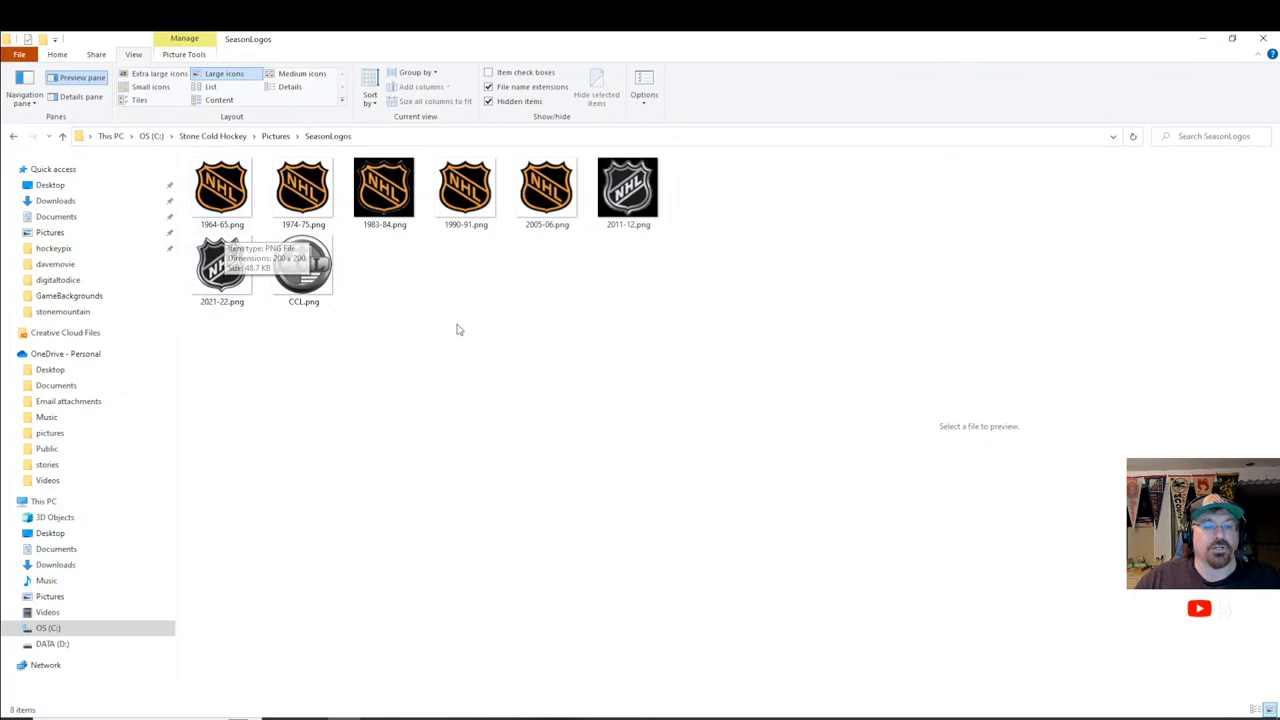
{"action": "mouse_move", "coordinate": [216, 318]}
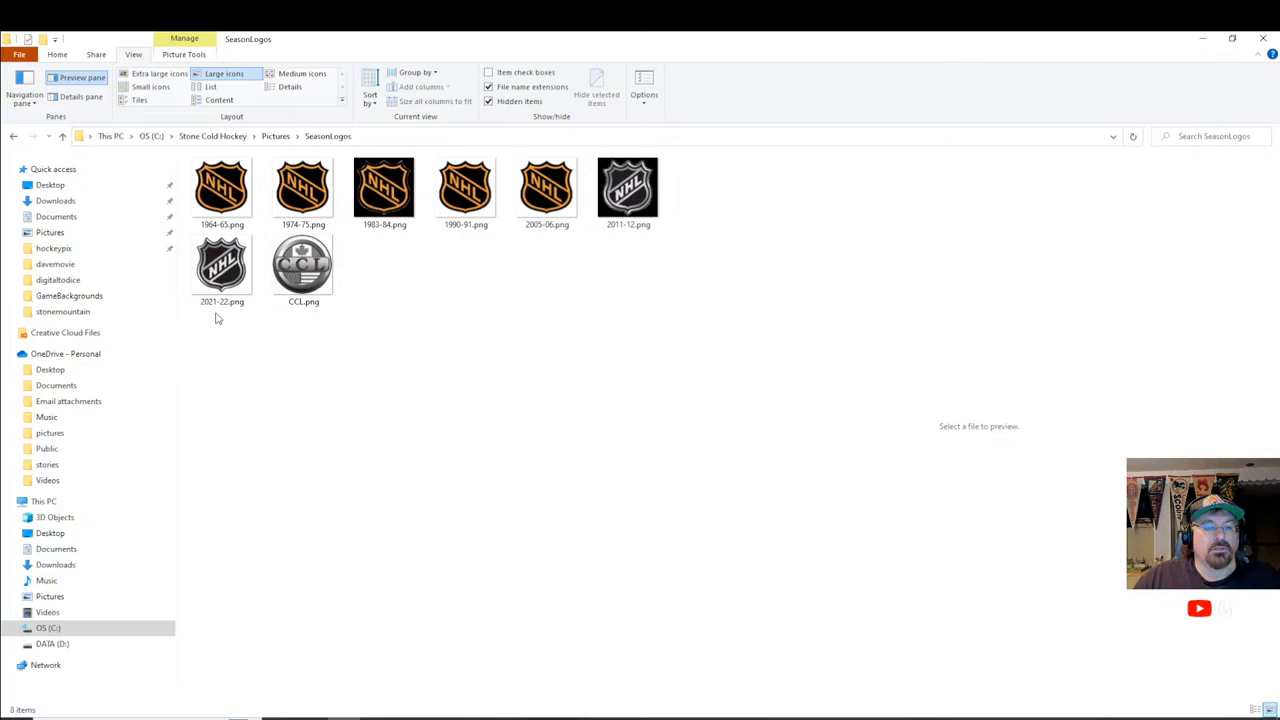
{"action": "mouse_move", "coordinate": [480, 368]}
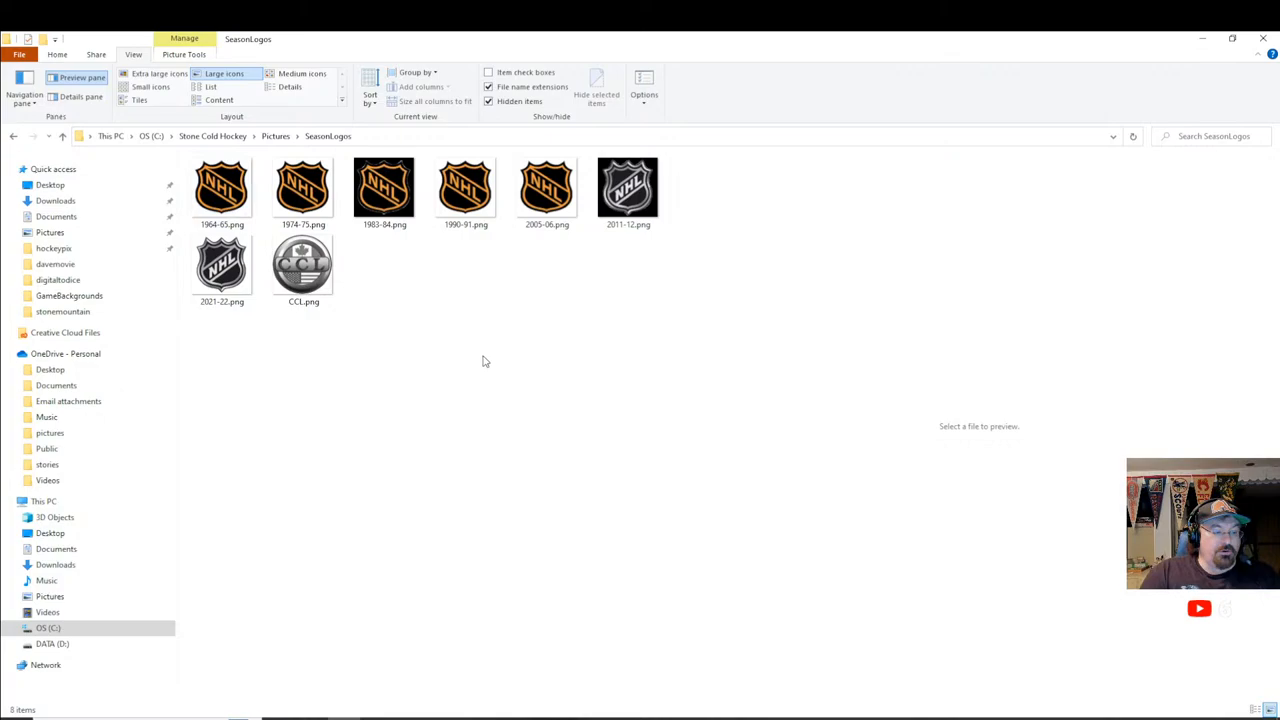
Go into the Sounds folder from the install folder and select one of the MP3 sound effects
{"action": "left_click", "coordinate": [212, 136]}
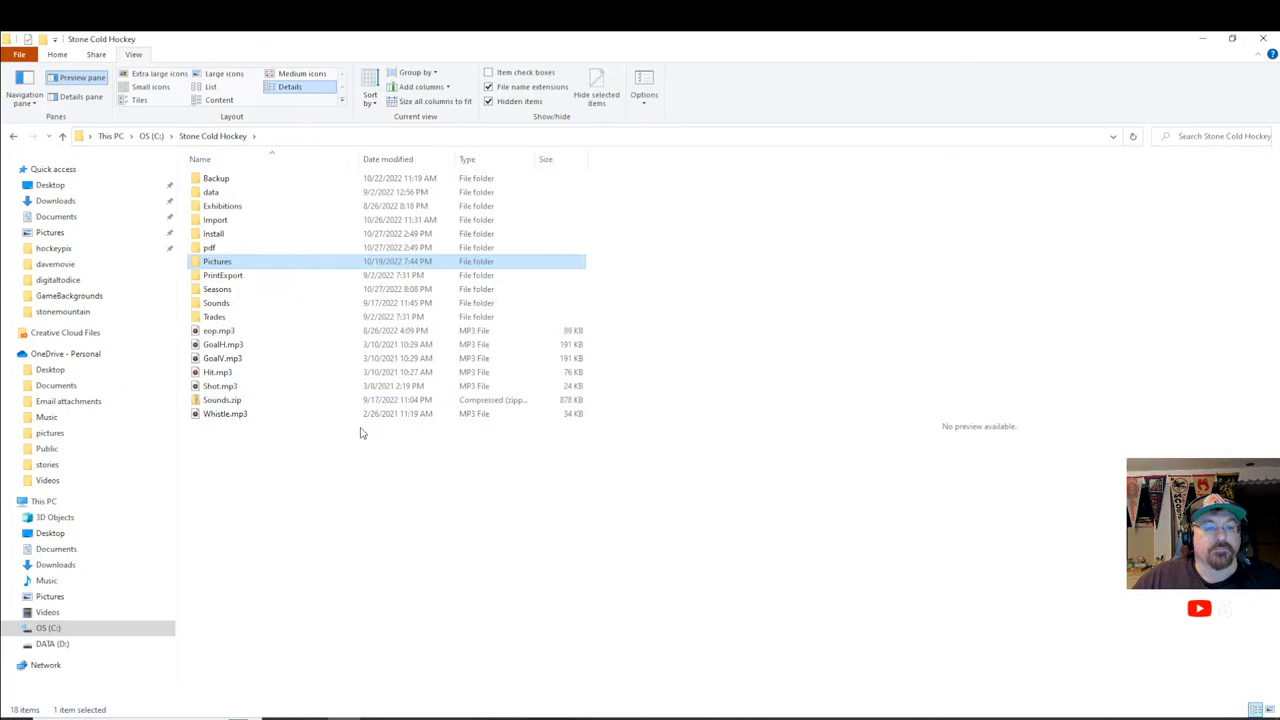
{"action": "mouse_move", "coordinate": [384, 458]}
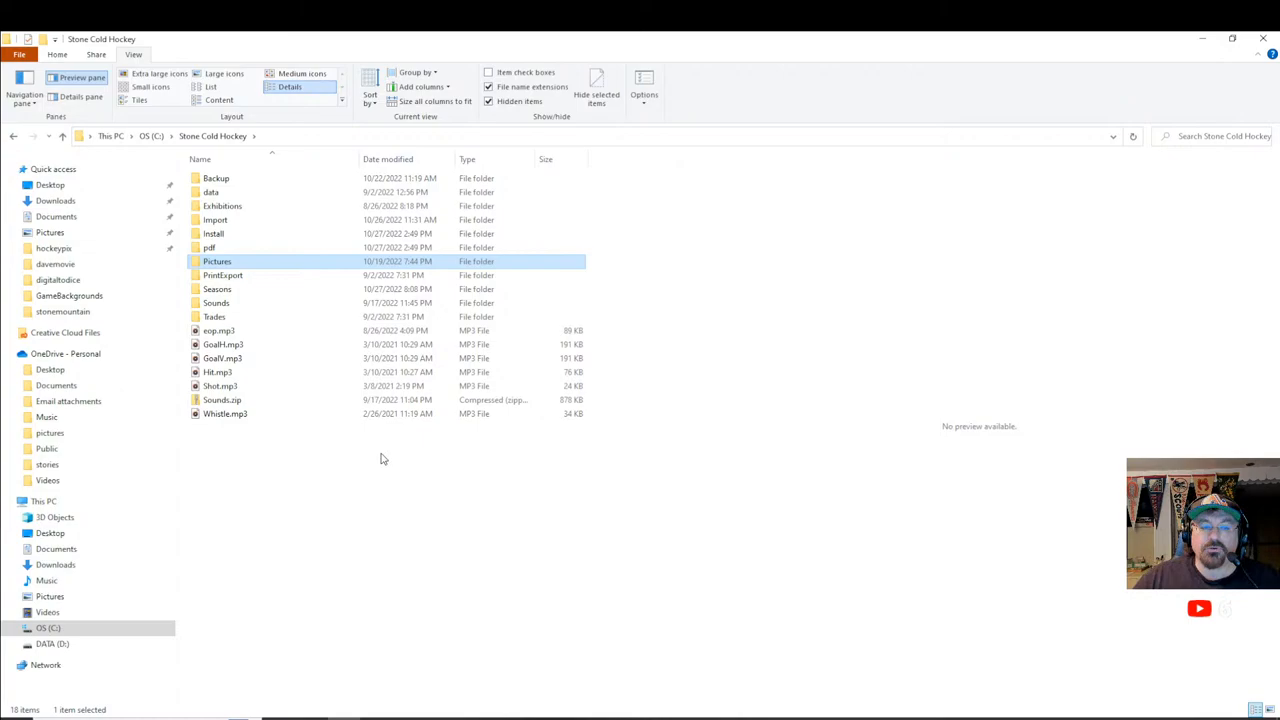
{"action": "double_click", "coordinate": [216, 302]}
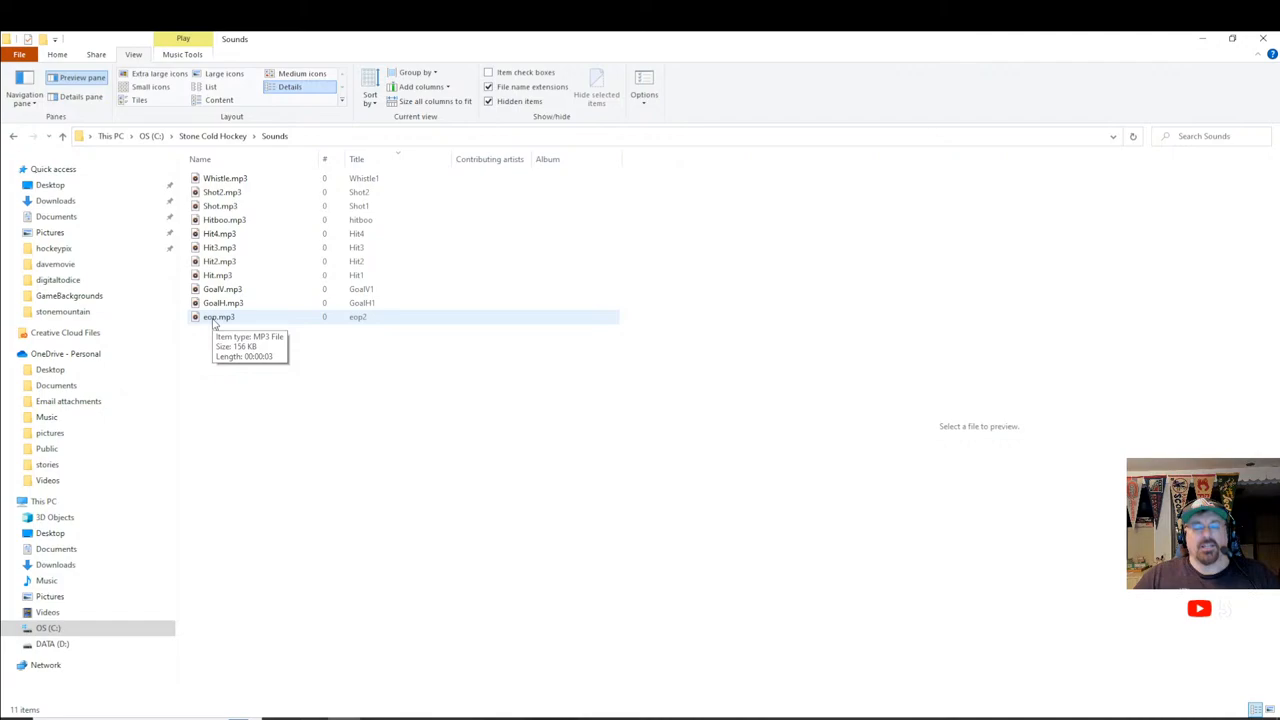
{"action": "left_click", "coordinate": [224, 178]}
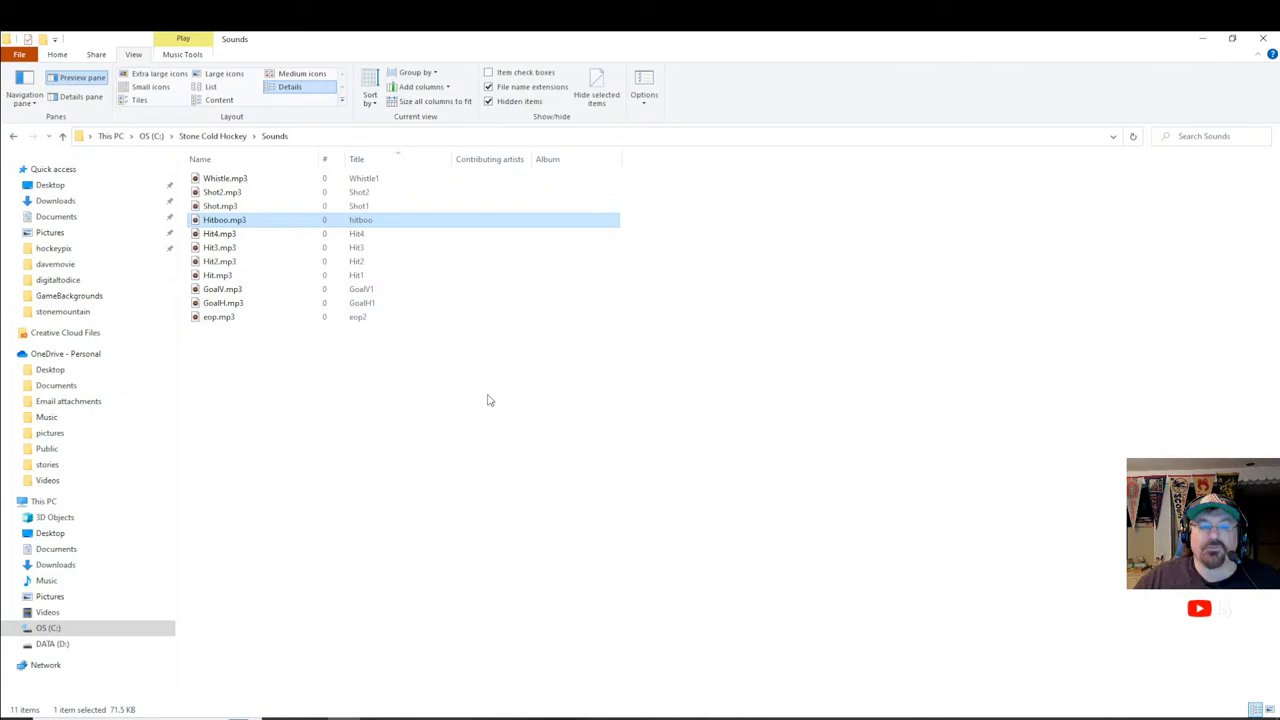
{"action": "mouse_move", "coordinate": [252, 304]}
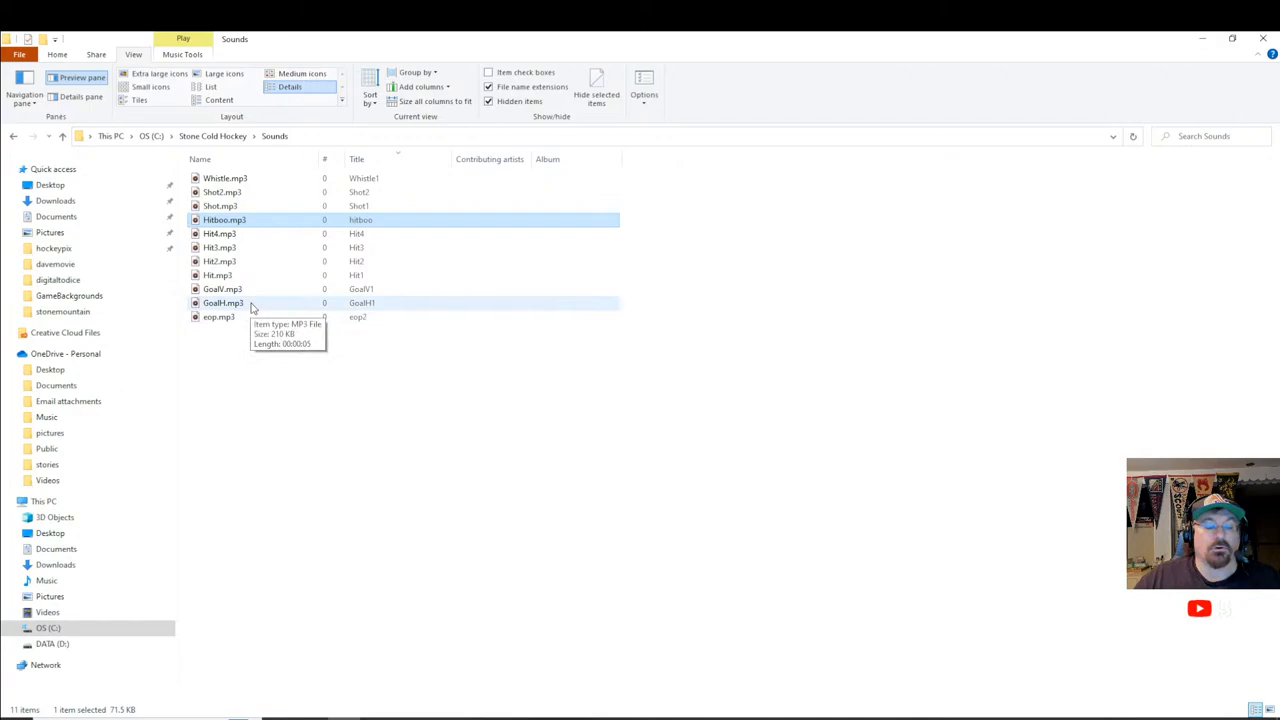
{"action": "mouse_move", "coordinate": [802, 442]}
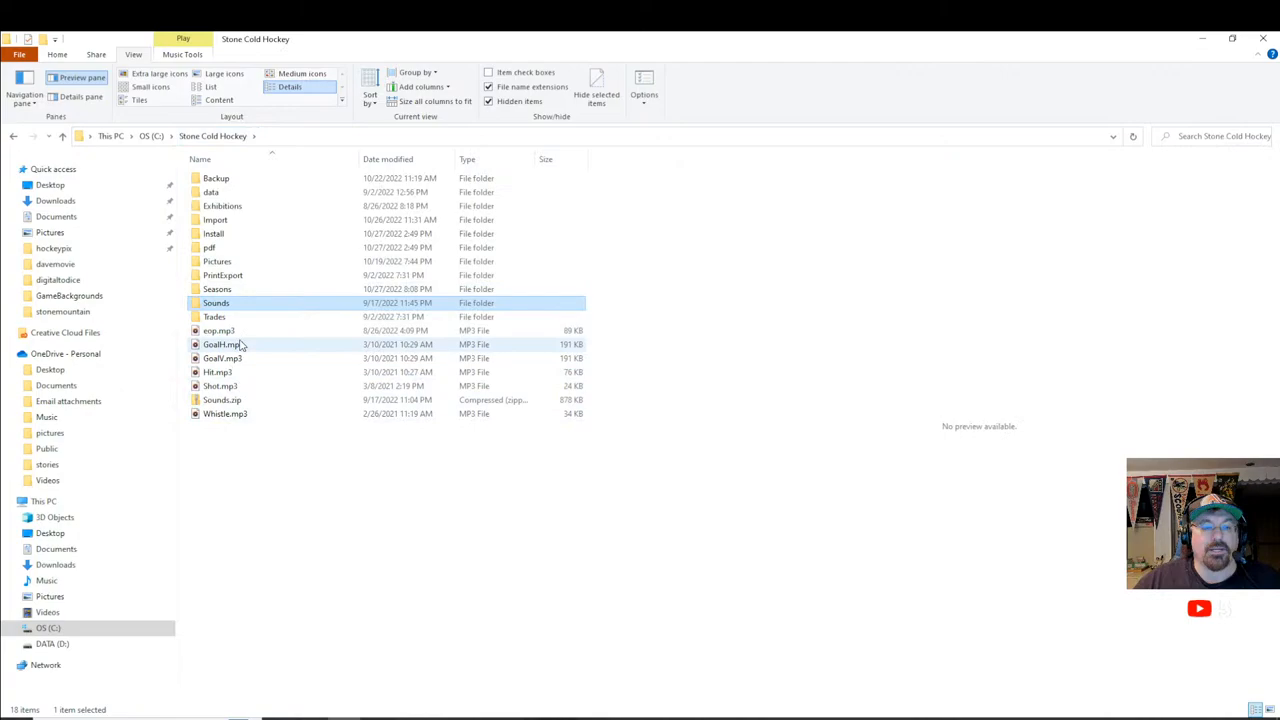
Reopen the Sounds folder and pick out the Hit4.mp3 sound file
{"action": "double_click", "coordinate": [216, 302]}
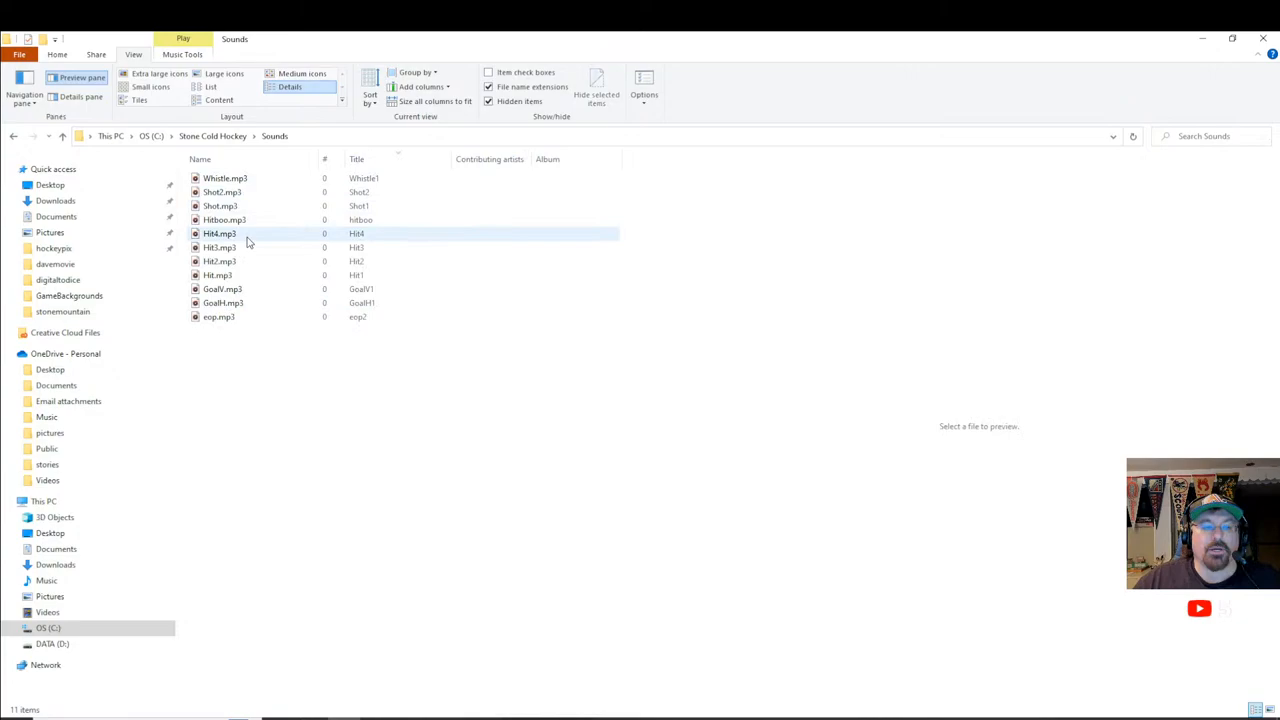
{"action": "left_click", "coordinate": [212, 136]}
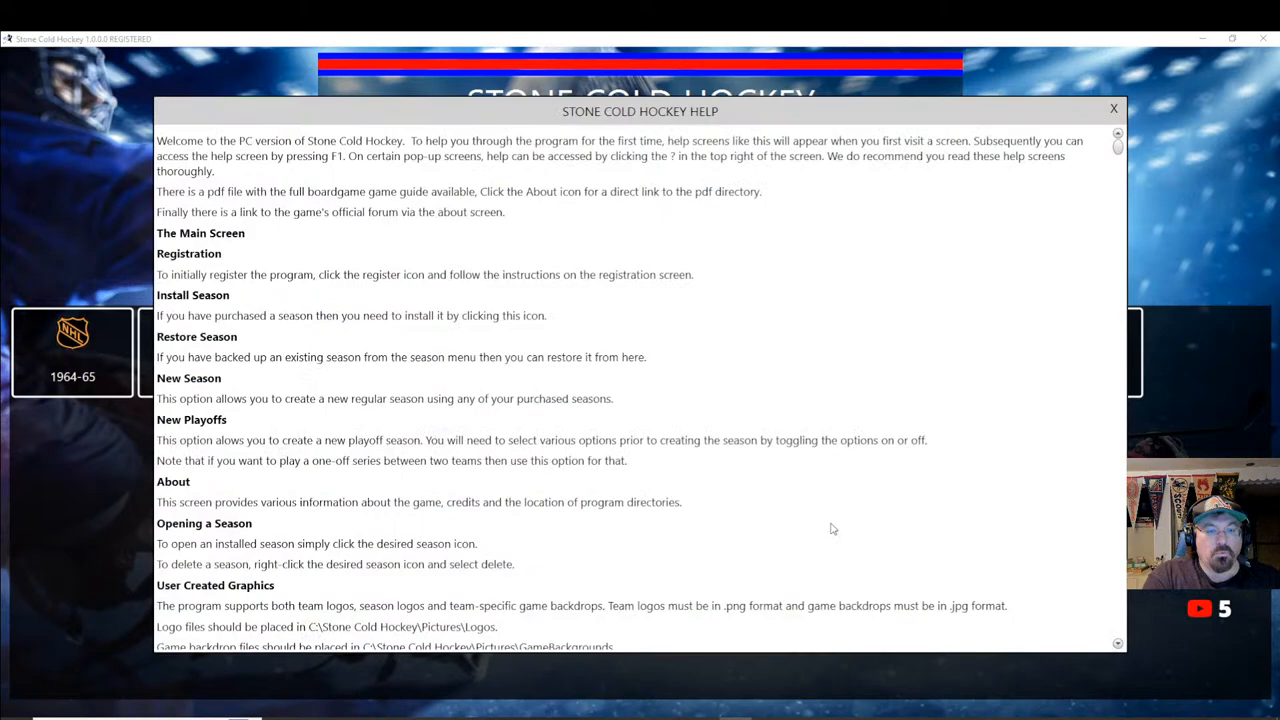
Scroll the F1 help screen through User Created Graphics and Sounds to the developers' sign-off
{"action": "scroll", "scroll_direction": "down", "scroll_amount": 3}
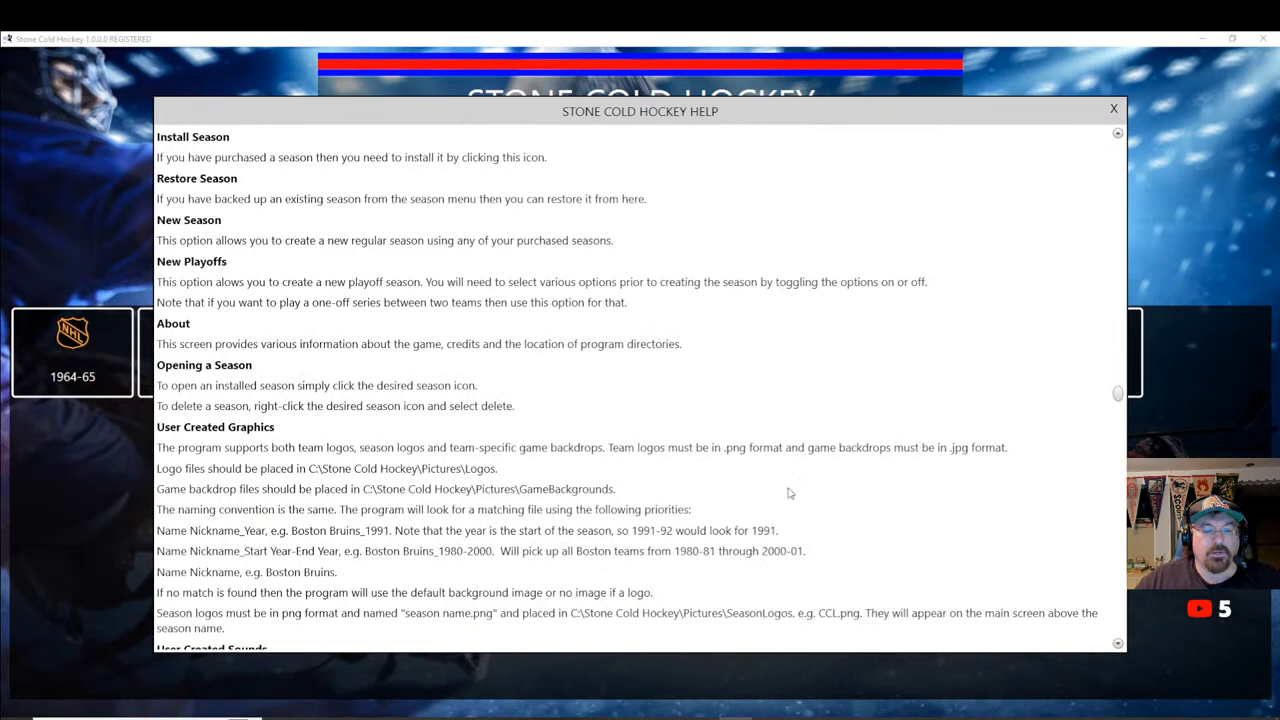
{"action": "scroll", "scroll_direction": "down", "scroll_amount": 3}
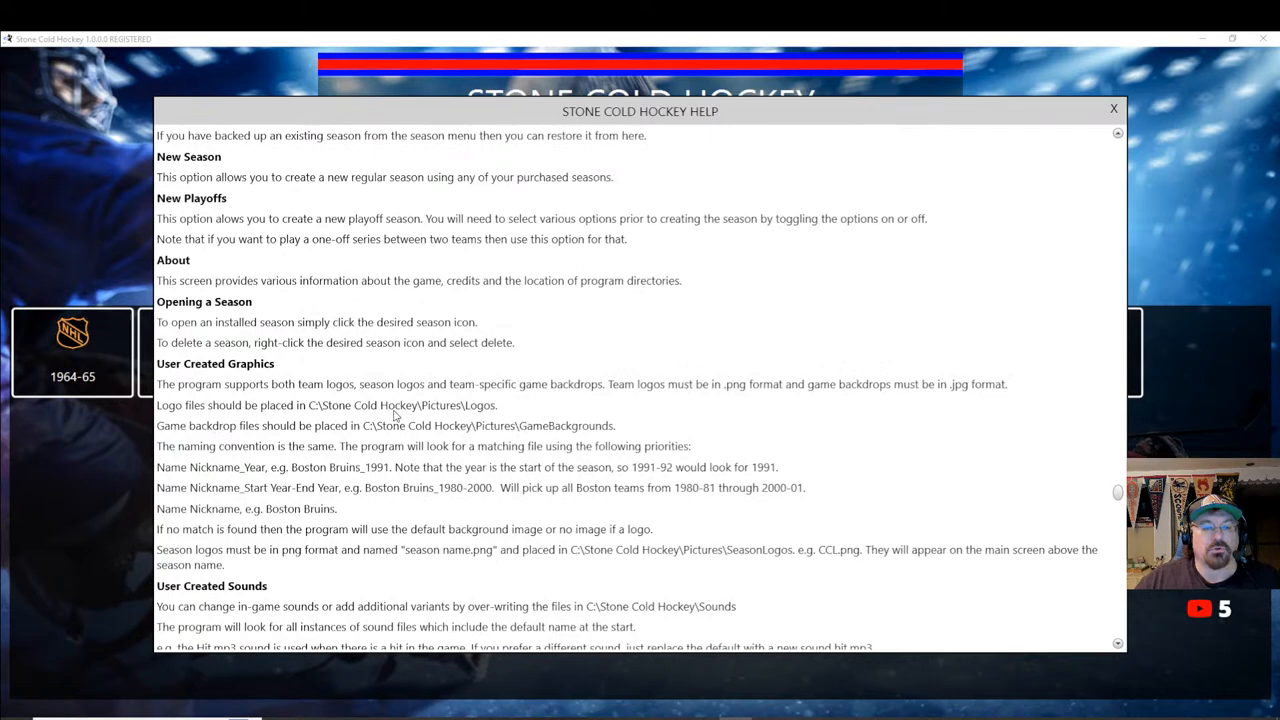
{"action": "mouse_move", "coordinate": [600, 432]}
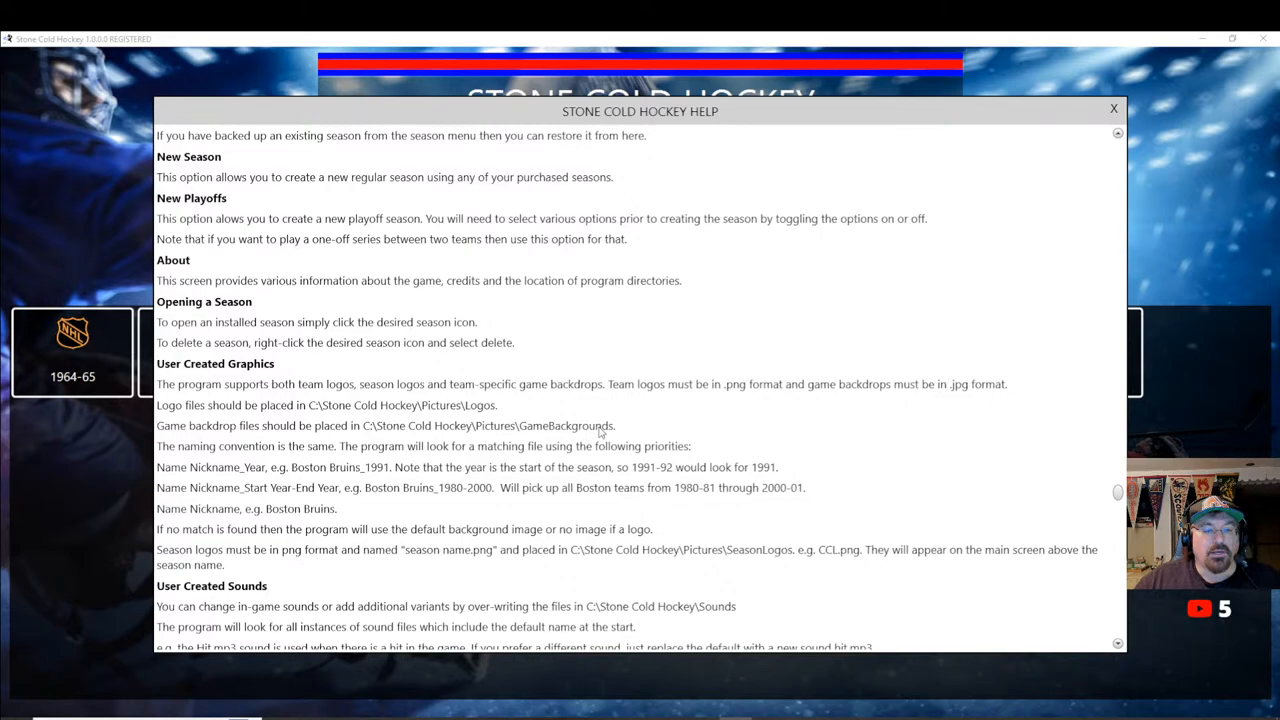
{"action": "mouse_move", "coordinate": [788, 516]}
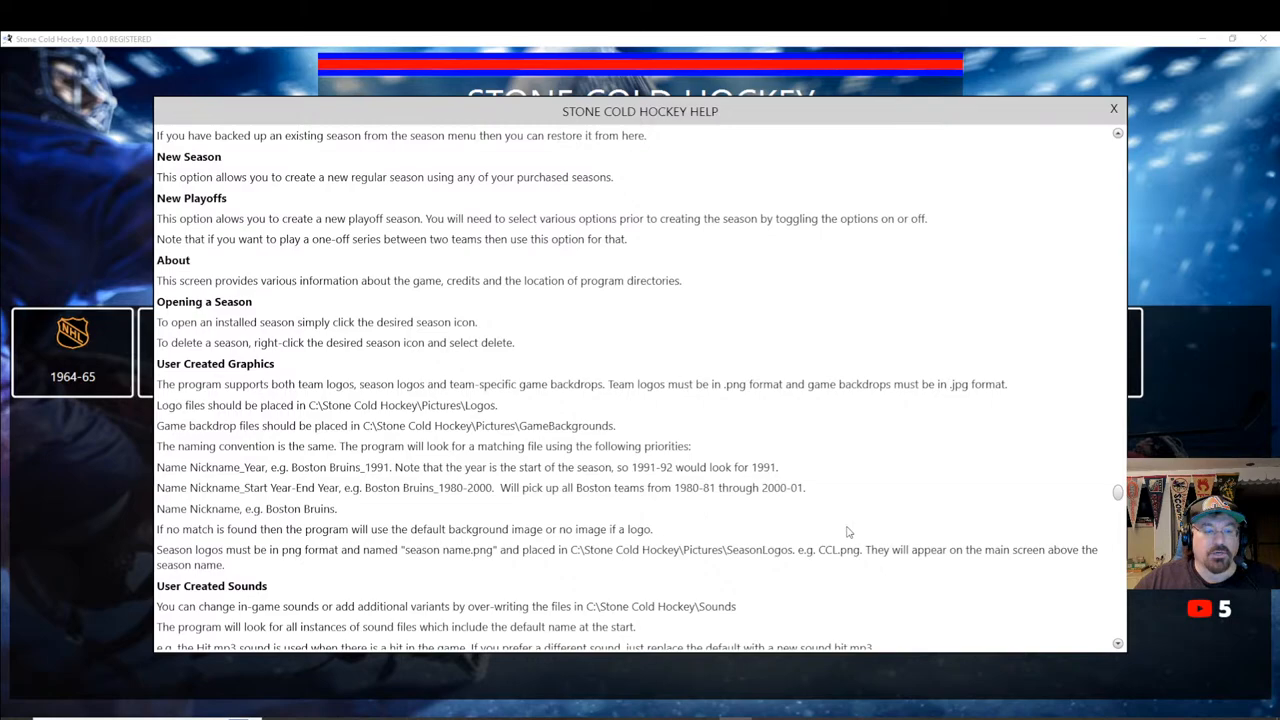
{"action": "scroll", "scroll_direction": "down", "scroll_amount": 3}
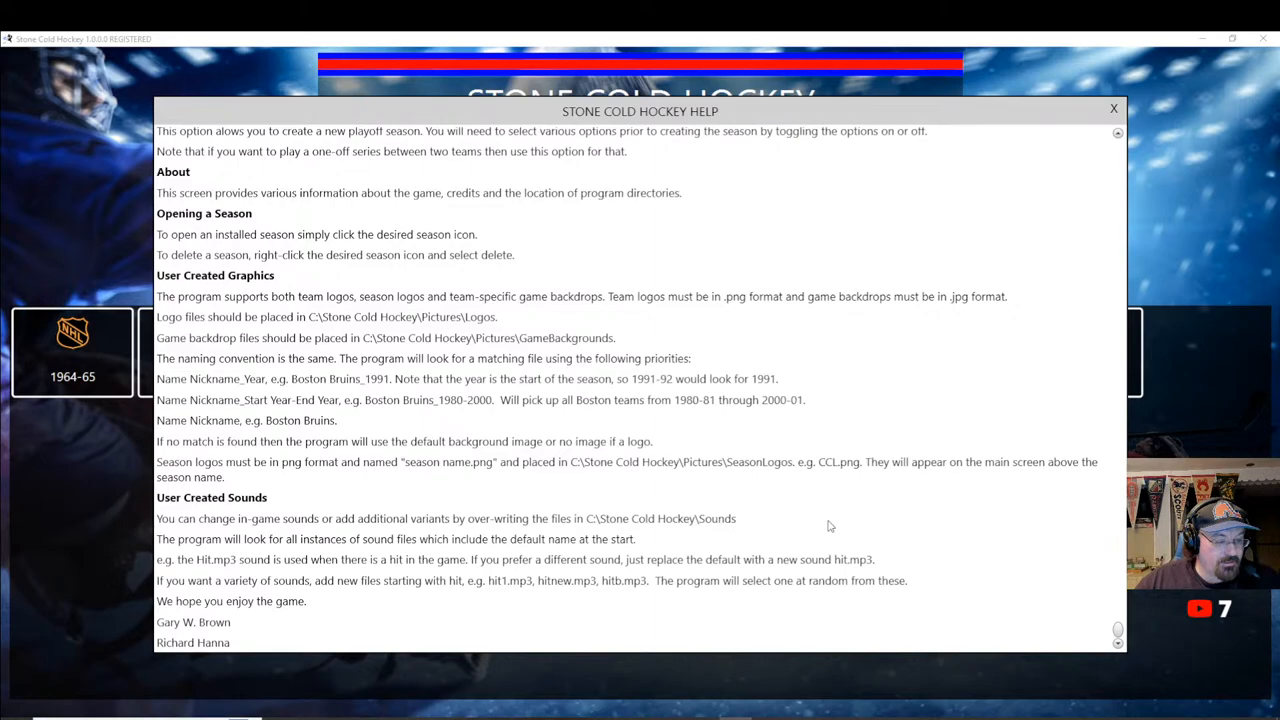
{"action": "mouse_move", "coordinate": [796, 510]}
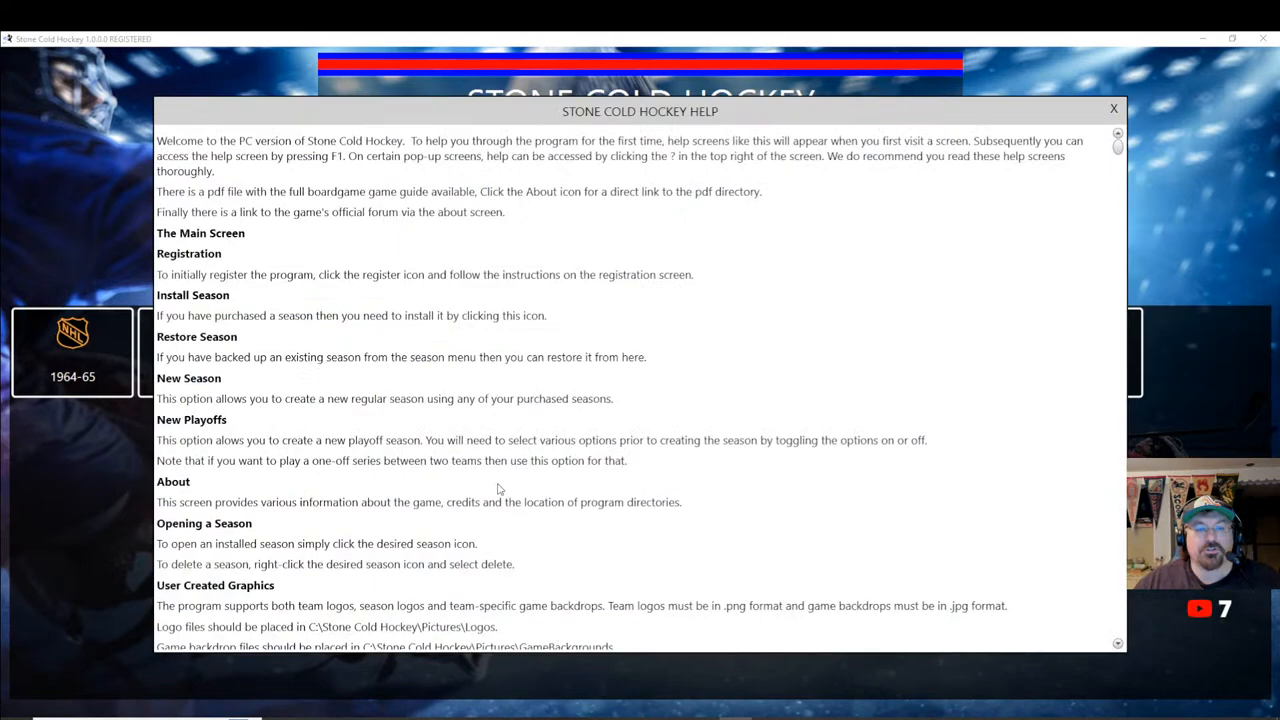
{"action": "scroll", "scroll_direction": "down", "scroll_amount": 3}
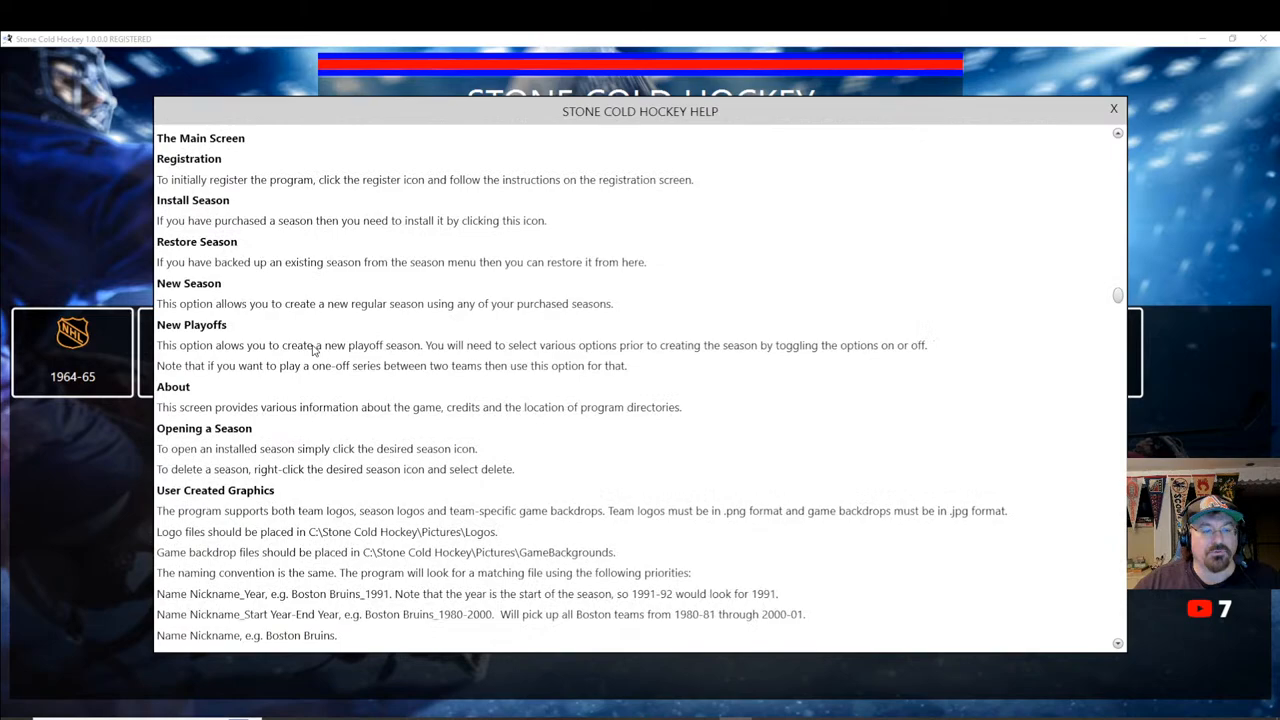
{"action": "scroll", "scroll_direction": "down", "scroll_amount": 3}
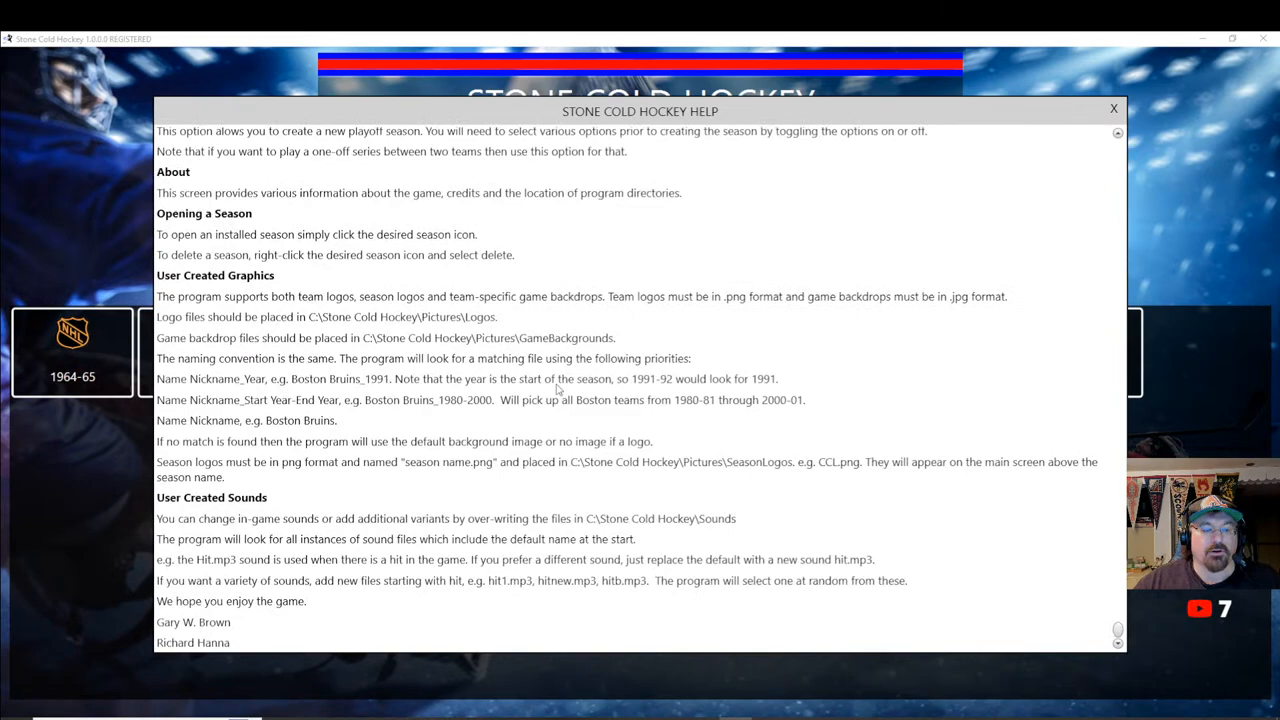
{"action": "left_click", "coordinate": [1110, 108]}
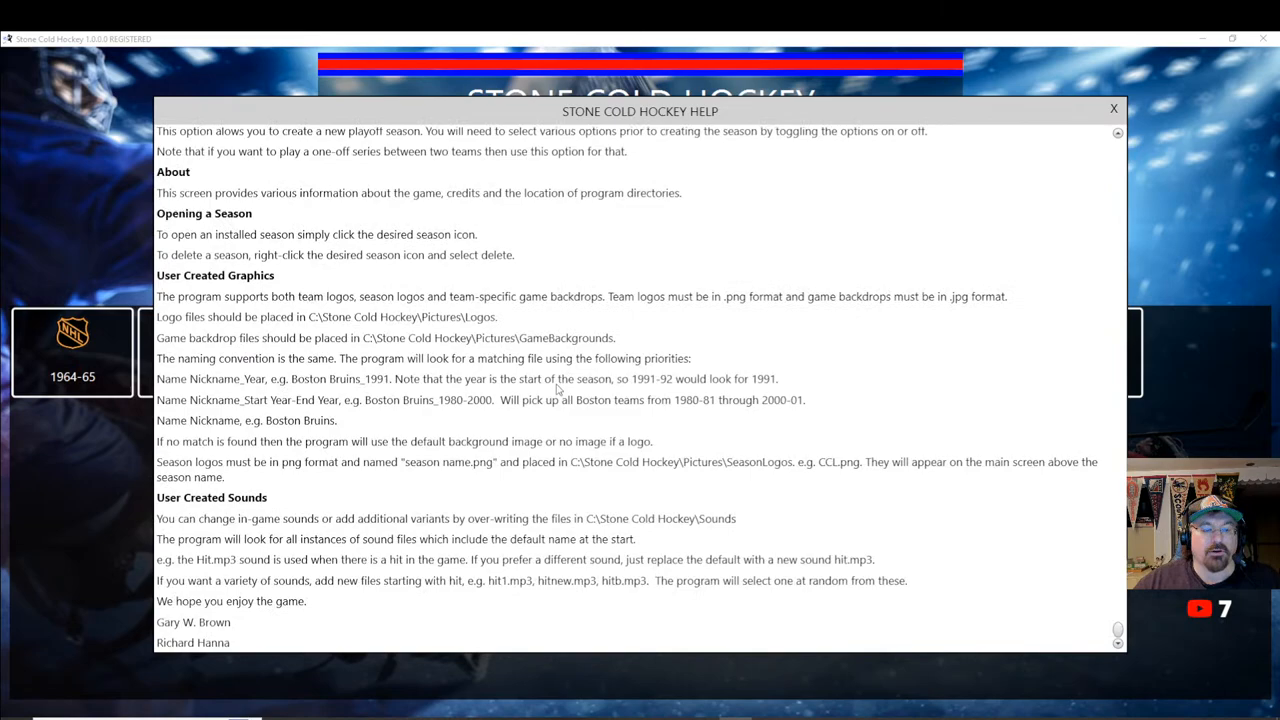